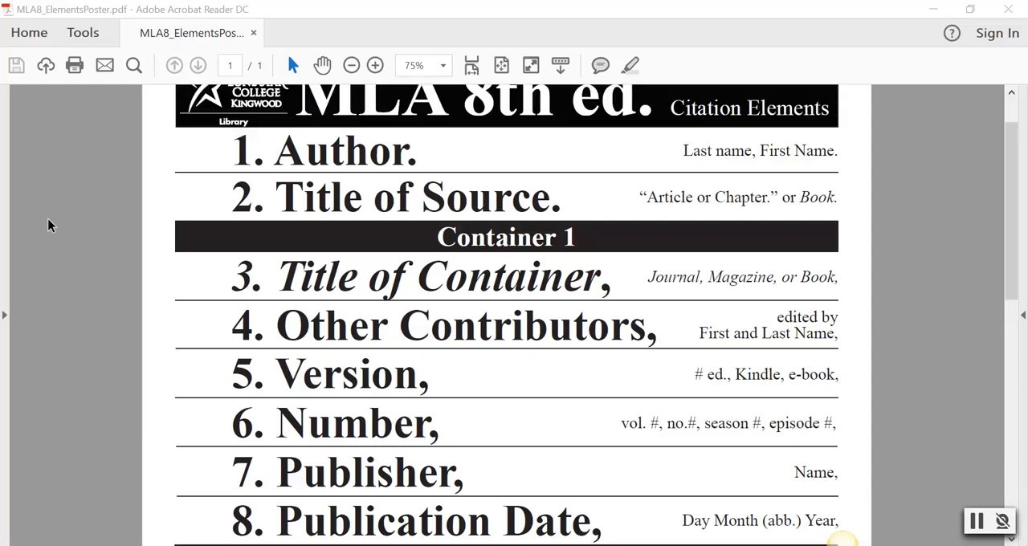
{"action": "mouse_move", "coordinate": [284, 147]}
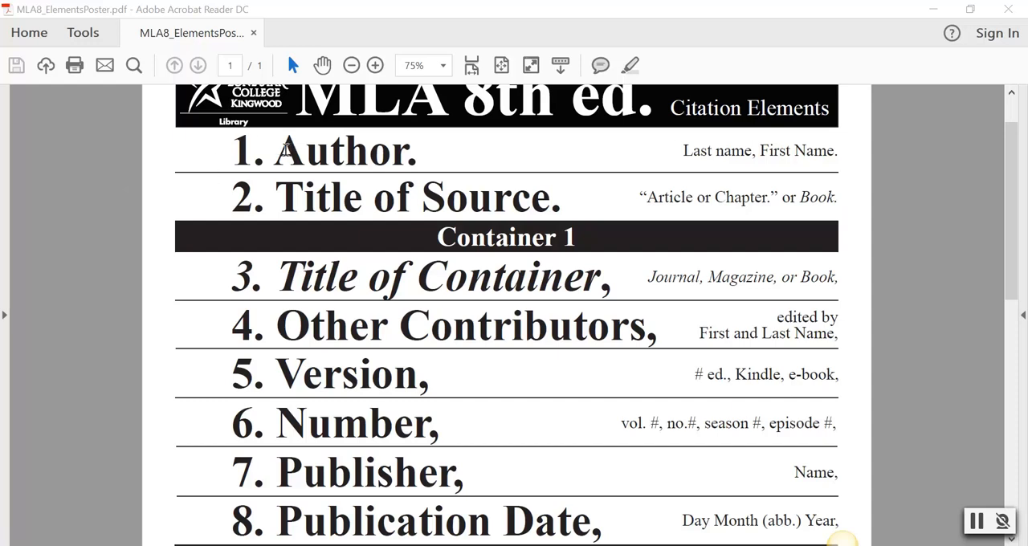
Highlight the Author element, then scroll down through the EBSCOhost record
{"action": "double_click", "coordinate": [344, 151]}
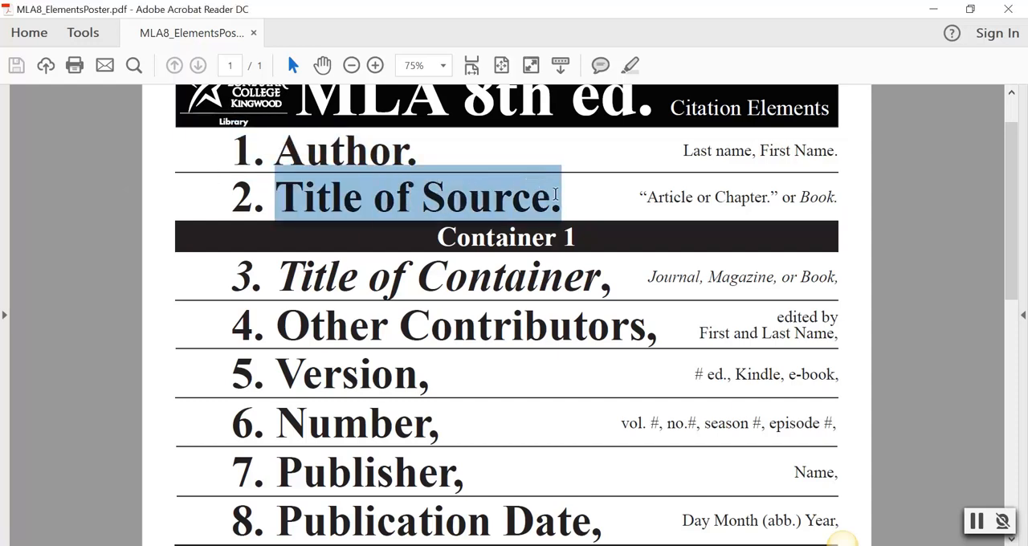
{"action": "left_click", "coordinate": [277, 277]}
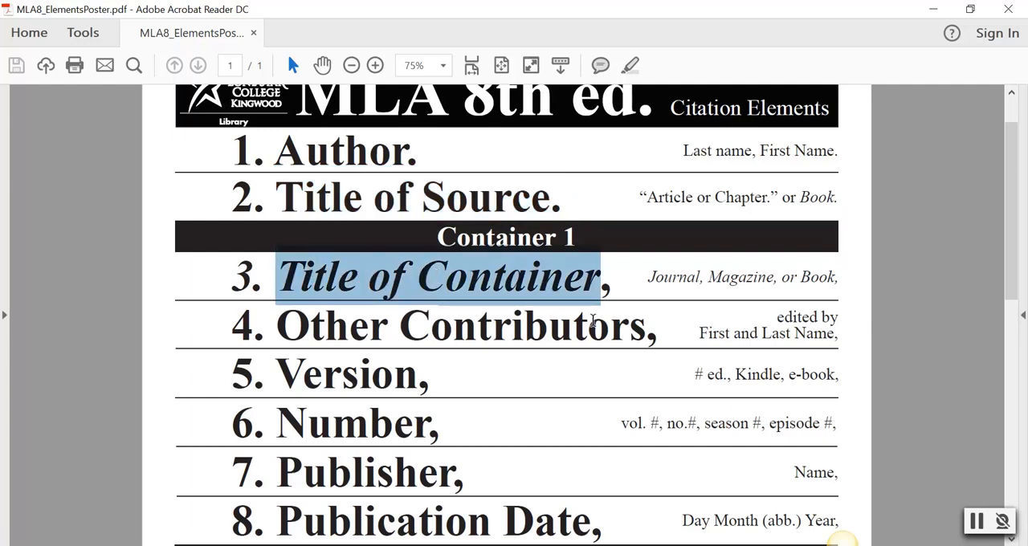
{"action": "scroll", "scroll_direction": "down", "scroll_amount": 3}
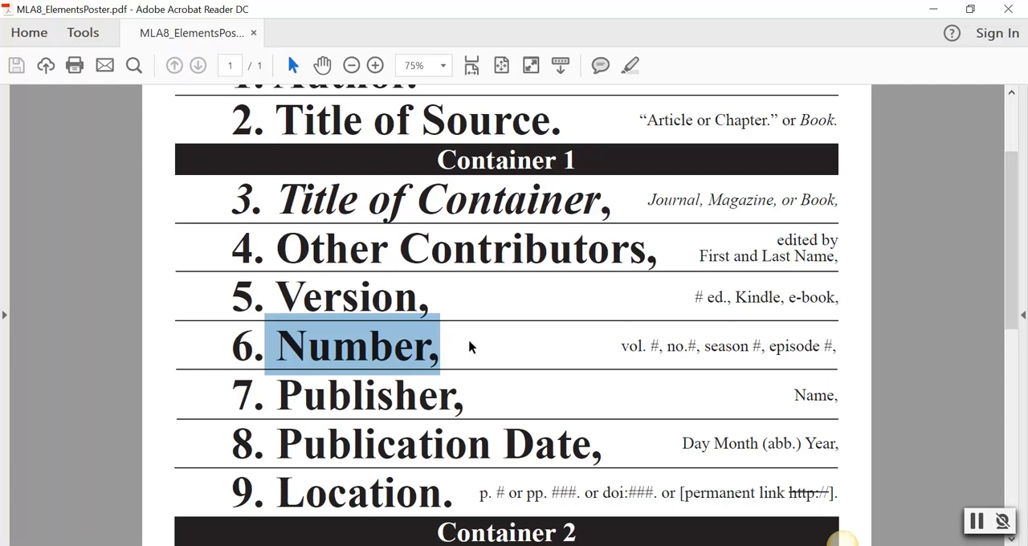
{"action": "scroll", "scroll_direction": "down", "scroll_amount": 3}
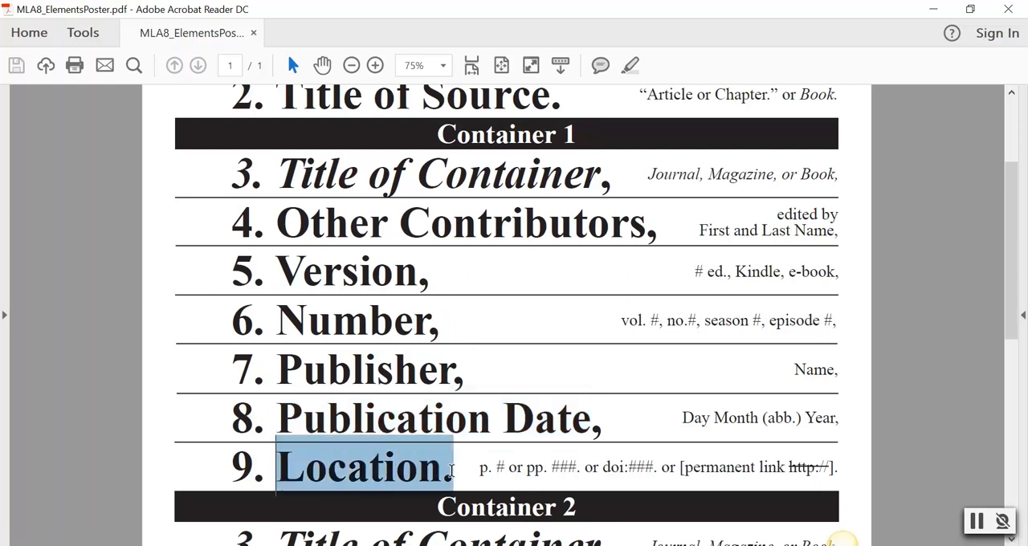
{"action": "scroll", "scroll_direction": "down", "scroll_amount": 3}
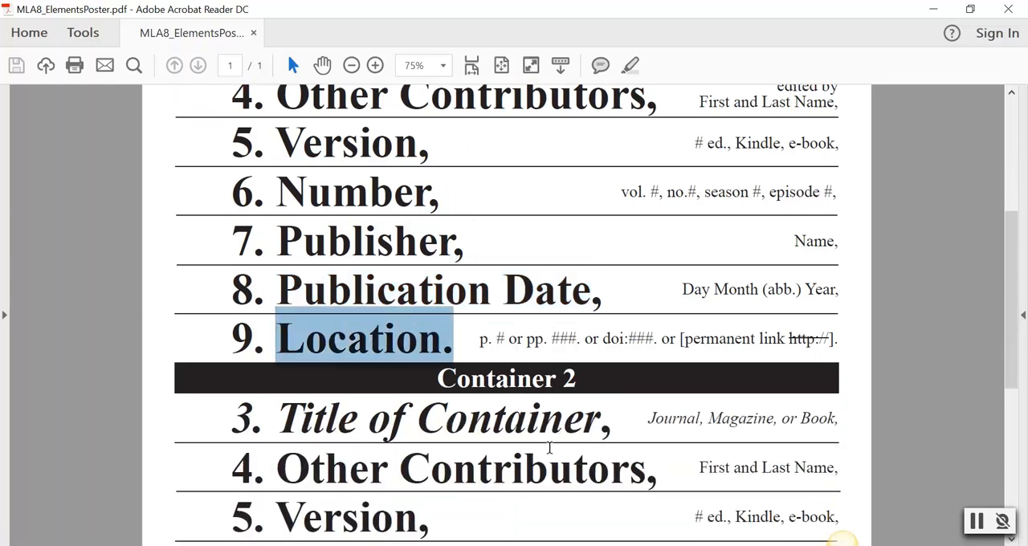
{"action": "scroll", "scroll_direction": "down", "scroll_amount": 3}
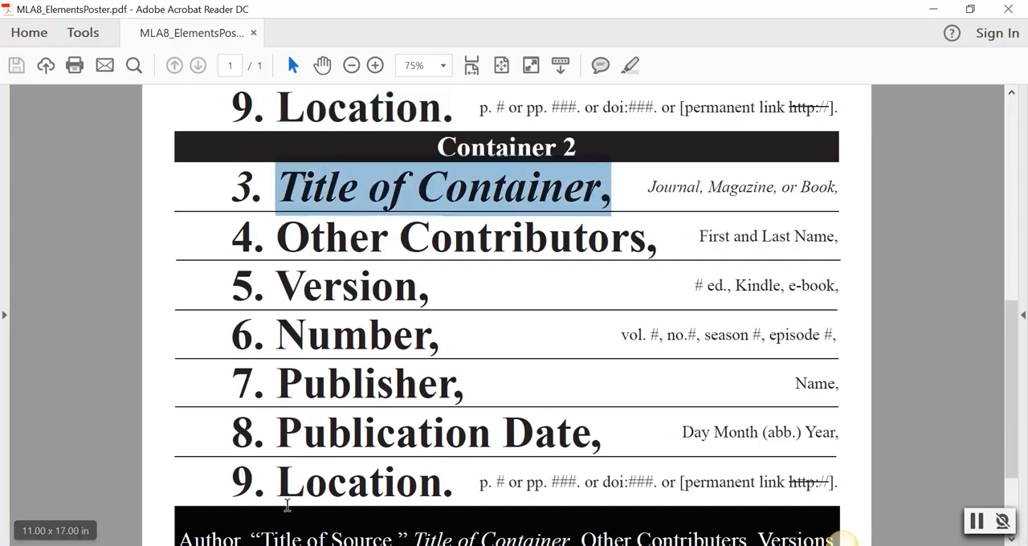
{"action": "double_click", "coordinate": [358, 482]}
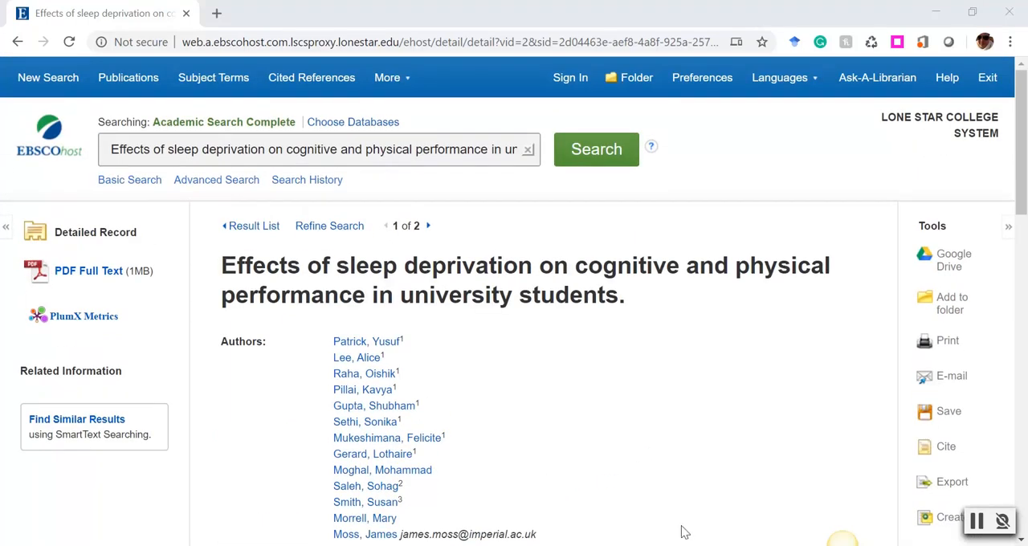
{"action": "mouse_move", "coordinate": [232, 235]}
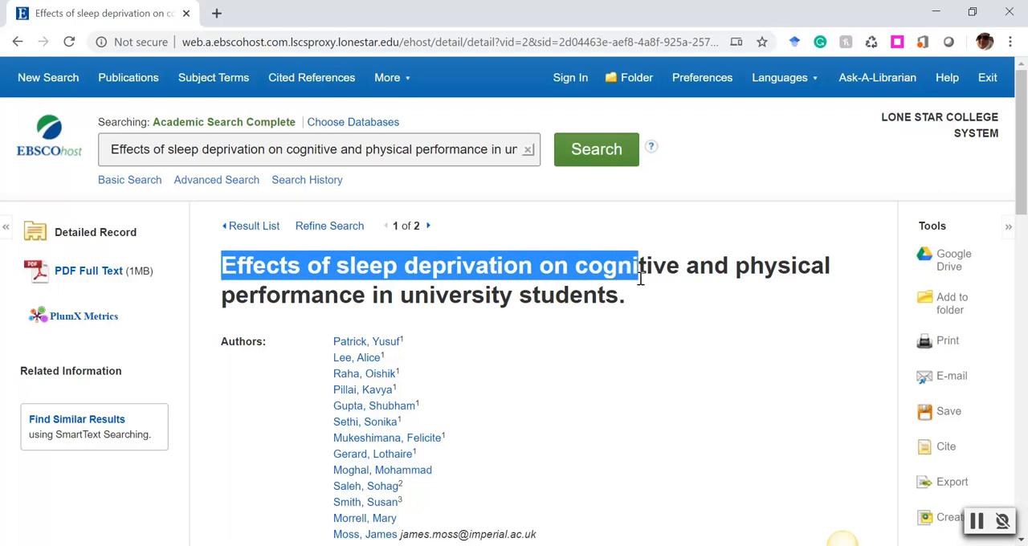
{"action": "mouse_move", "coordinate": [652, 322]}
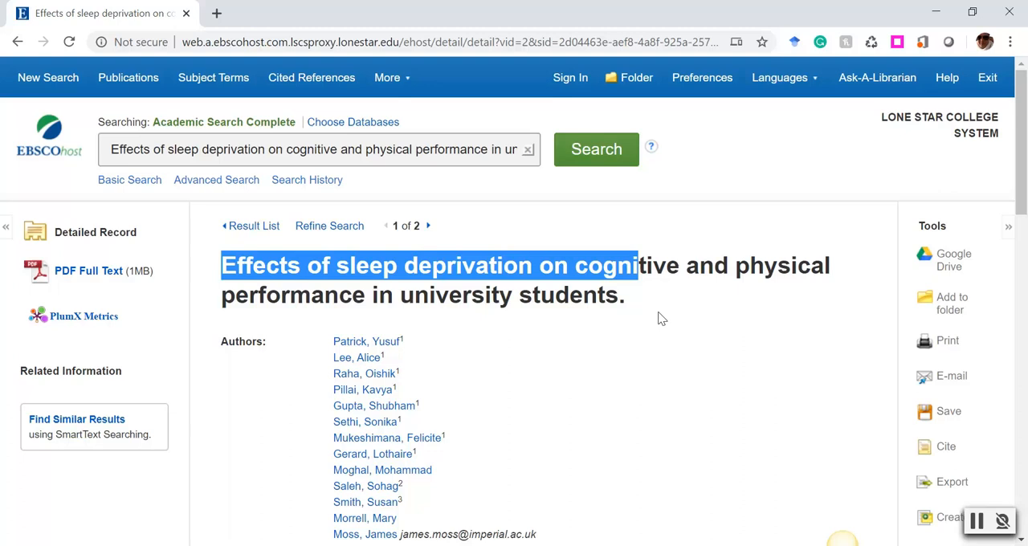
Highlight the journal name Sleep & Biological Rhythms and page count 9p., then clear highlighting
{"action": "scroll", "scroll_direction": "down", "scroll_amount": 3}
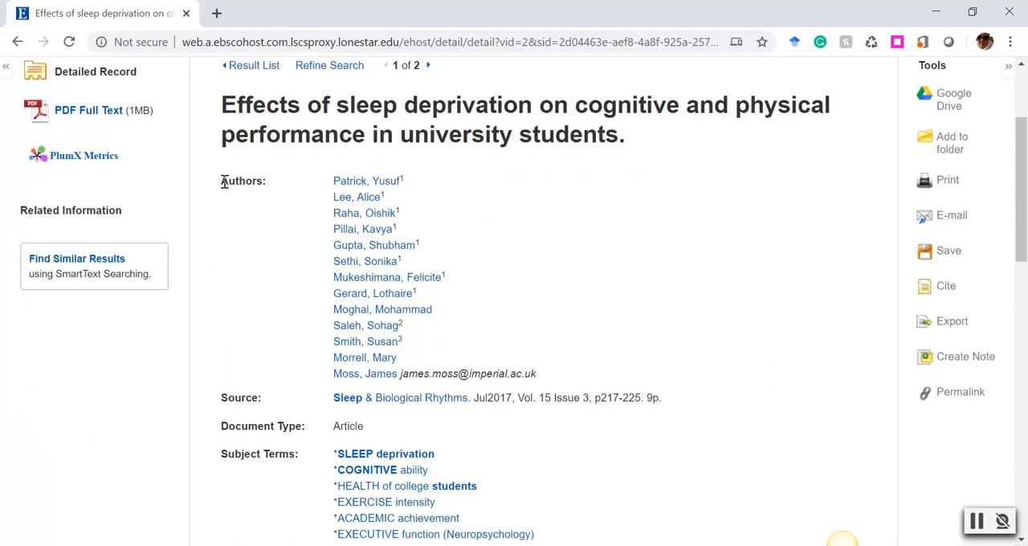
{"action": "mouse_move", "coordinate": [380, 169]}
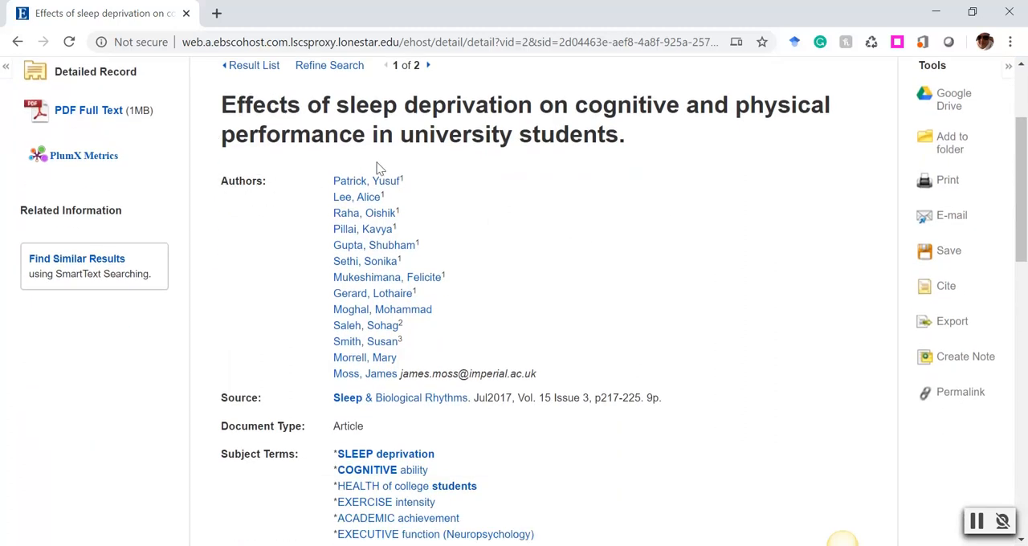
{"action": "mouse_move", "coordinate": [385, 398]}
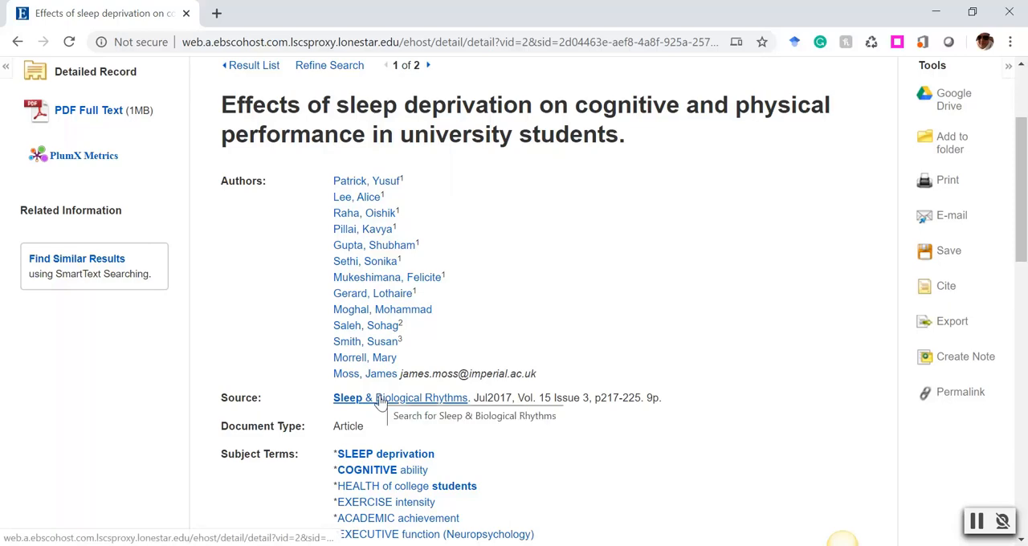
{"action": "scroll", "scroll_direction": "down", "scroll_amount": 3}
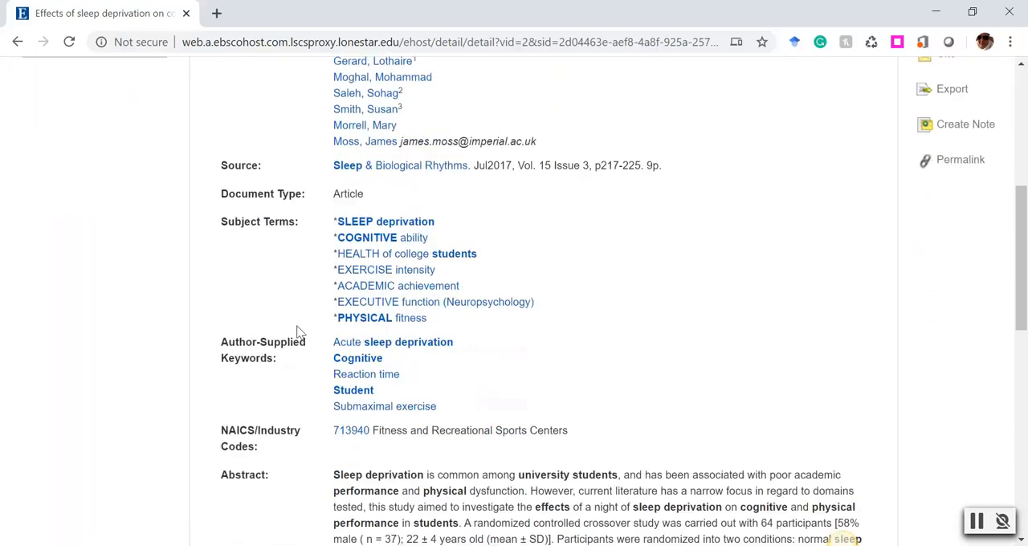
{"action": "scroll", "scroll_direction": "down", "scroll_amount": 3}
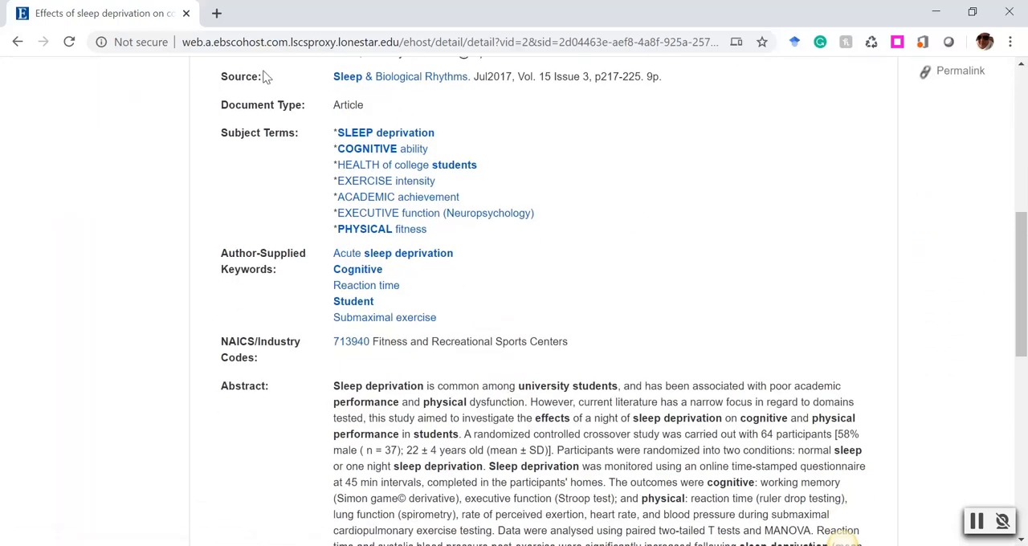
{"action": "double_click", "coordinate": [400, 76]}
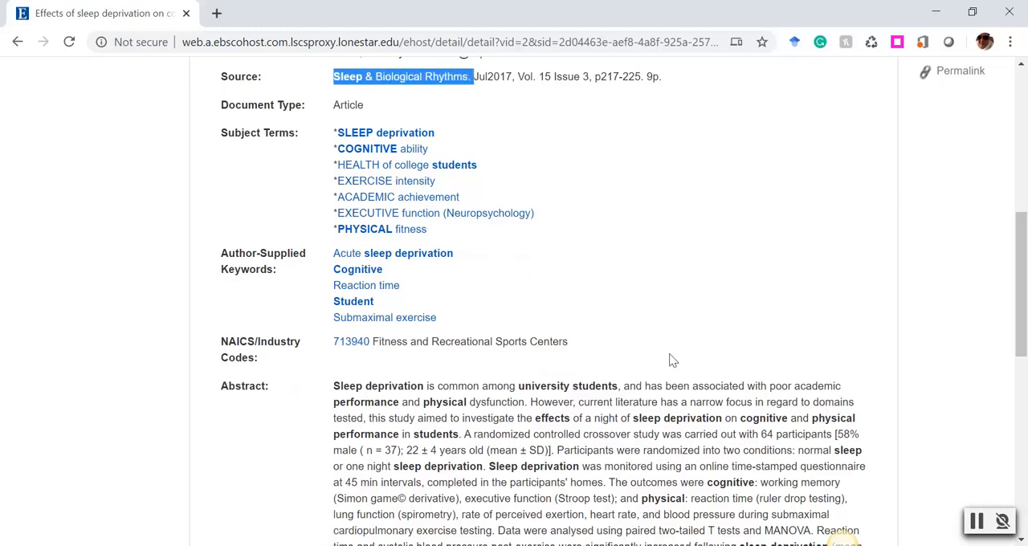
{"action": "mouse_move", "coordinate": [574, 143]}
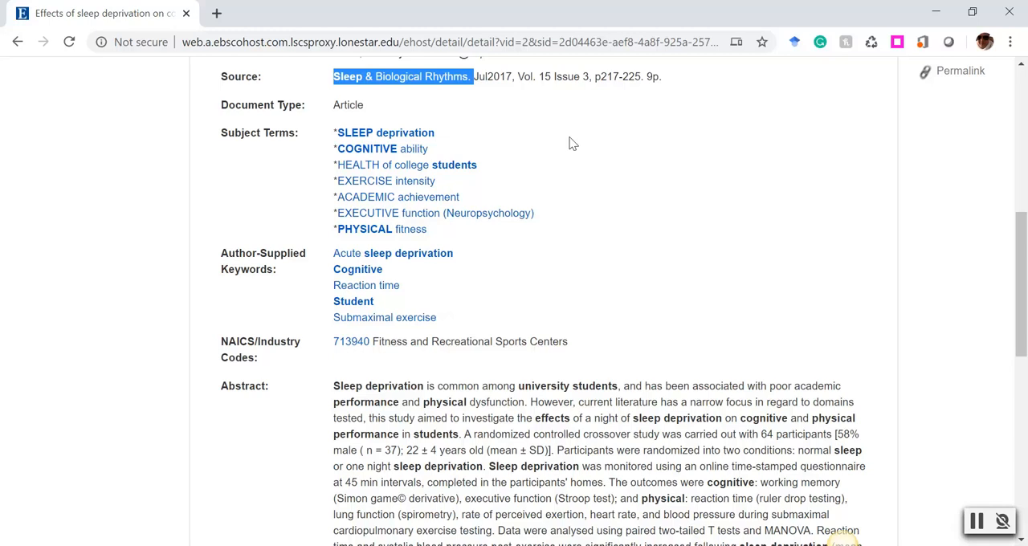
{"action": "mouse_move", "coordinate": [506, 76]}
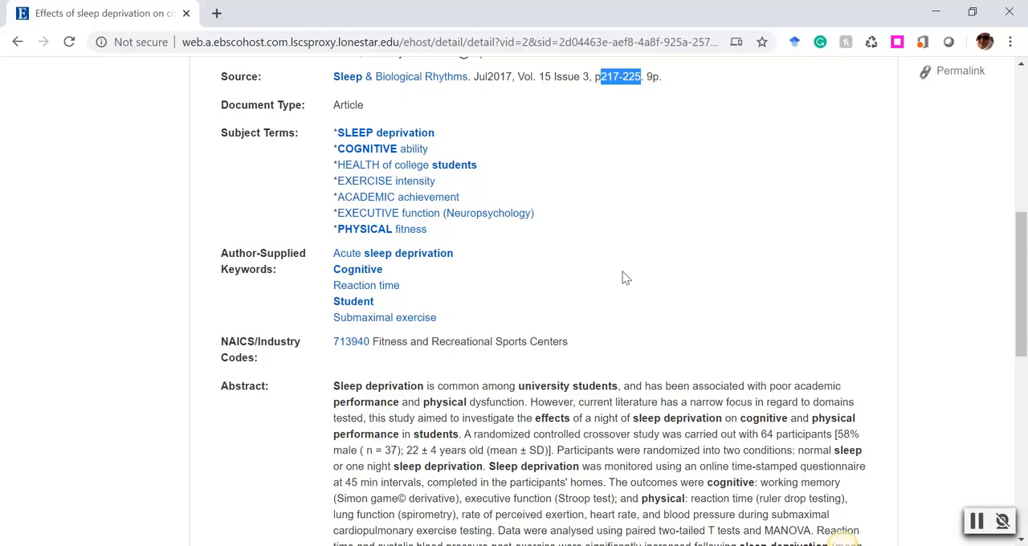
{"action": "double_click", "coordinate": [652, 77]}
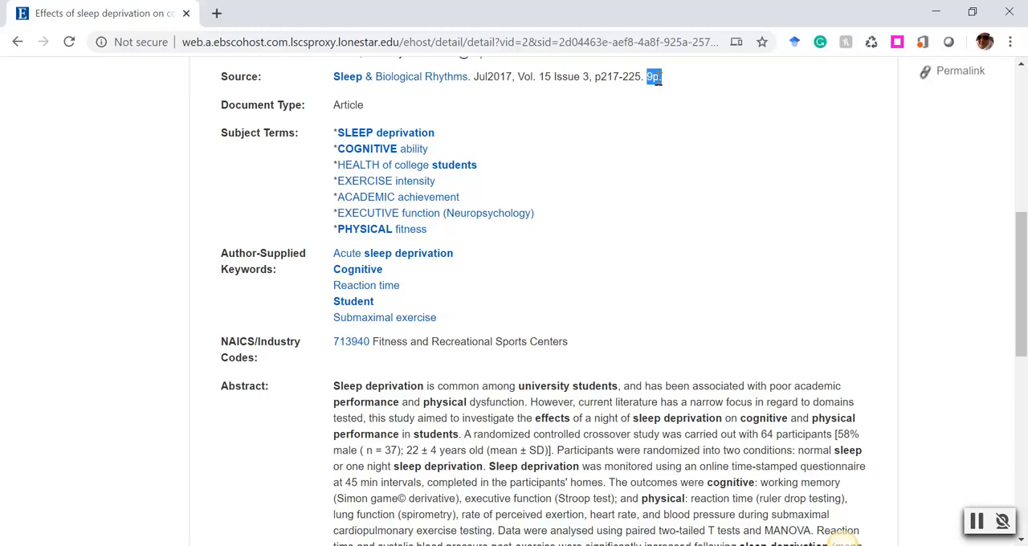
{"action": "left_click", "coordinate": [693, 104]}
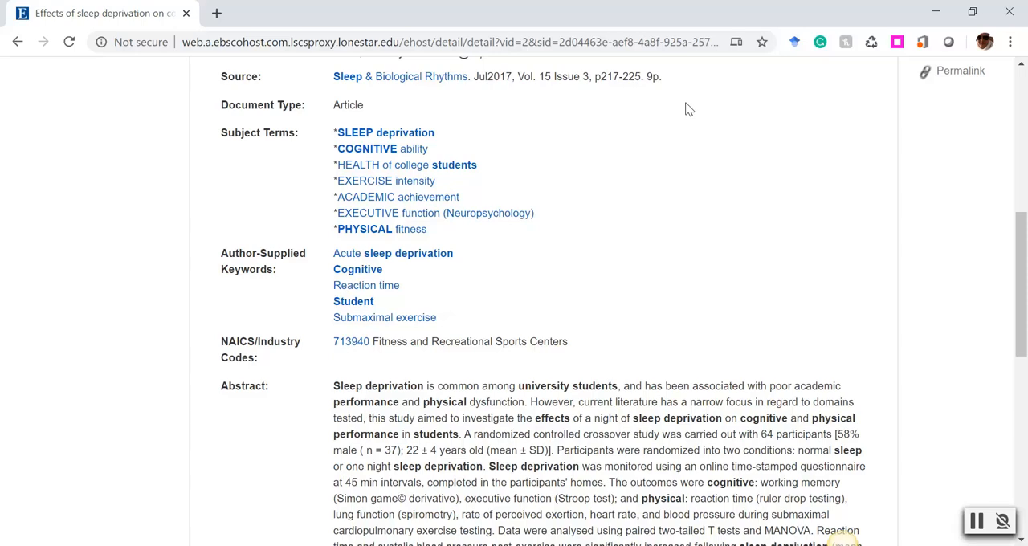
{"action": "scroll", "scroll_direction": "down", "scroll_amount": 3}
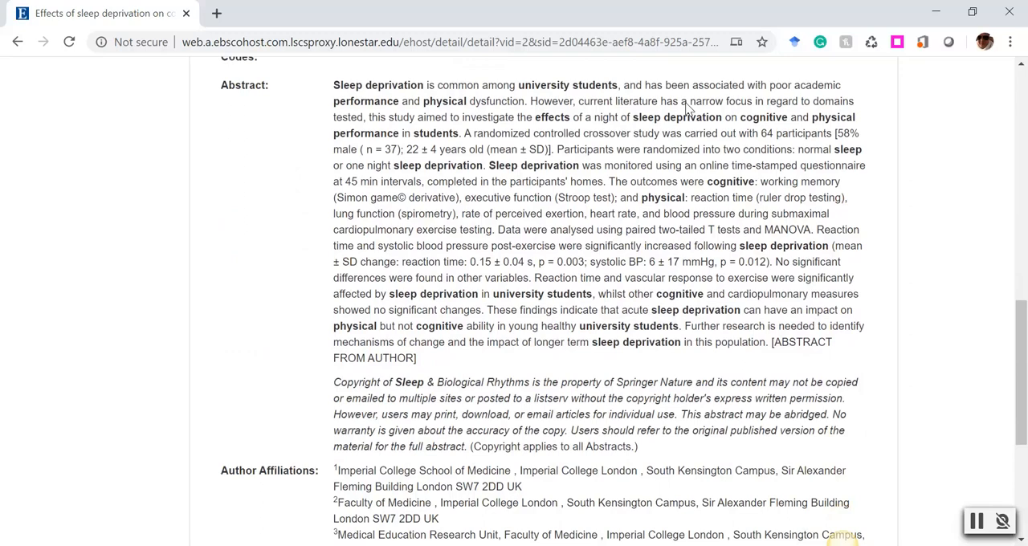
{"action": "scroll", "scroll_direction": "down", "scroll_amount": 3}
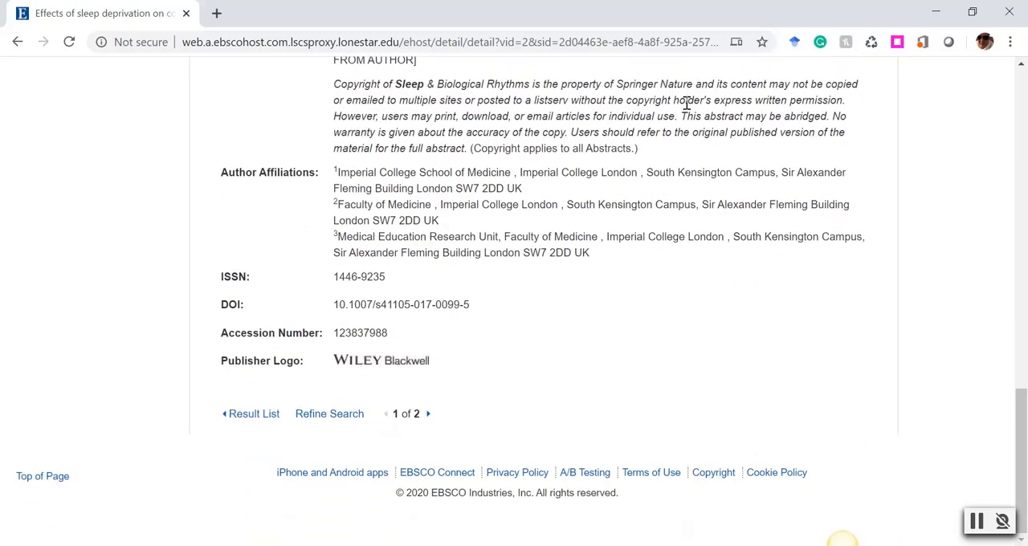
{"action": "mouse_move", "coordinate": [223, 314]}
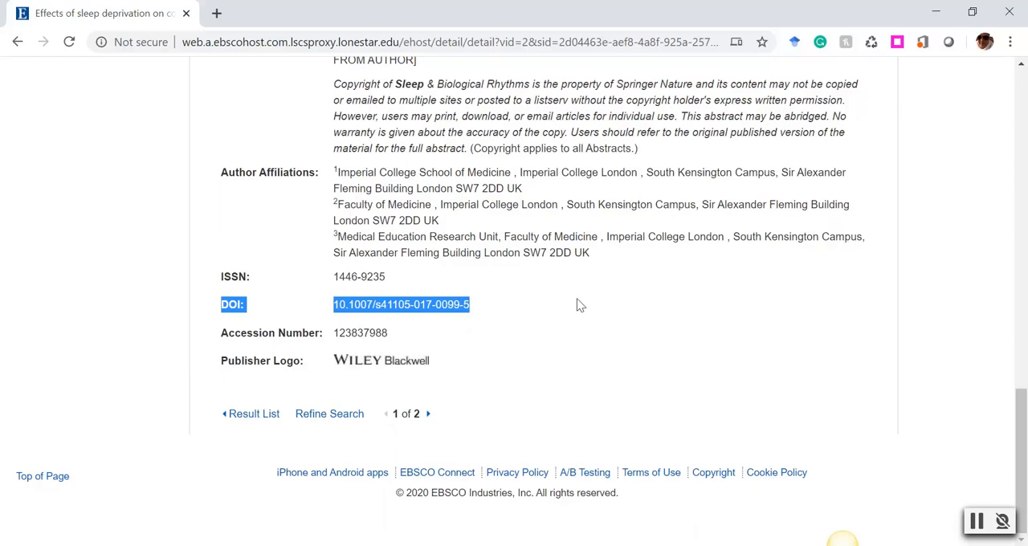
{"action": "left_click", "coordinate": [494, 319]}
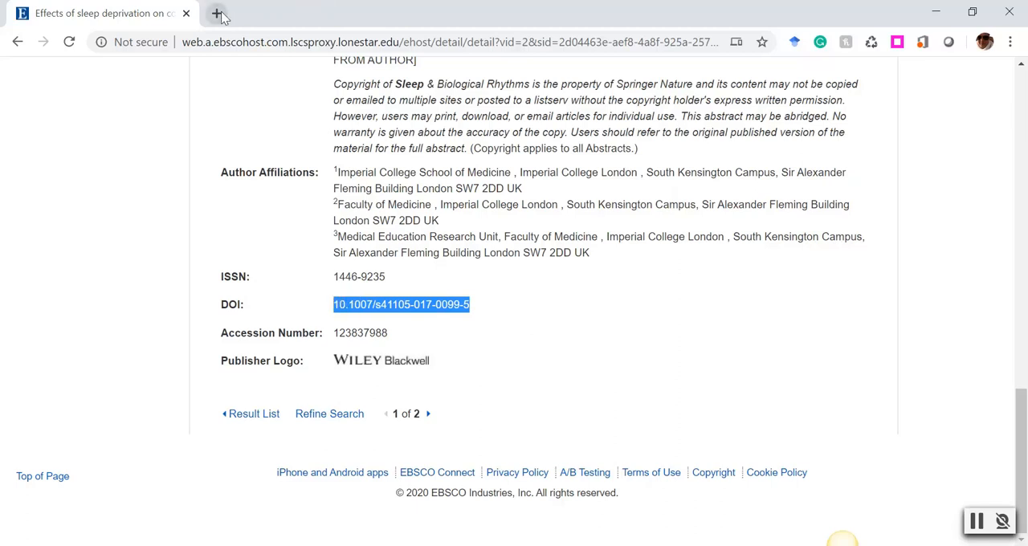
{"action": "left_click", "coordinate": [219, 14]}
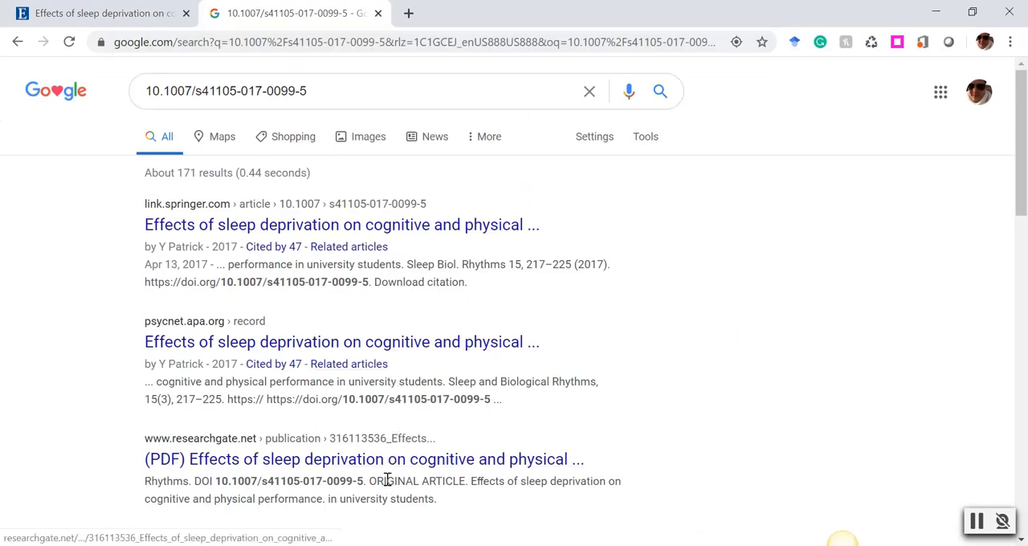
{"action": "scroll", "scroll_direction": "down", "scroll_amount": 3}
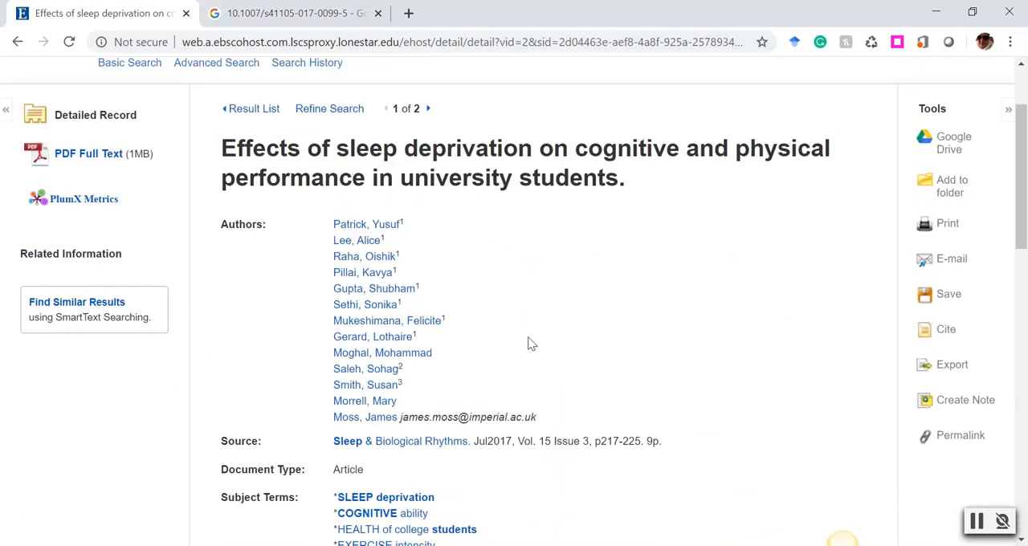
{"action": "mouse_move", "coordinate": [564, 312]}
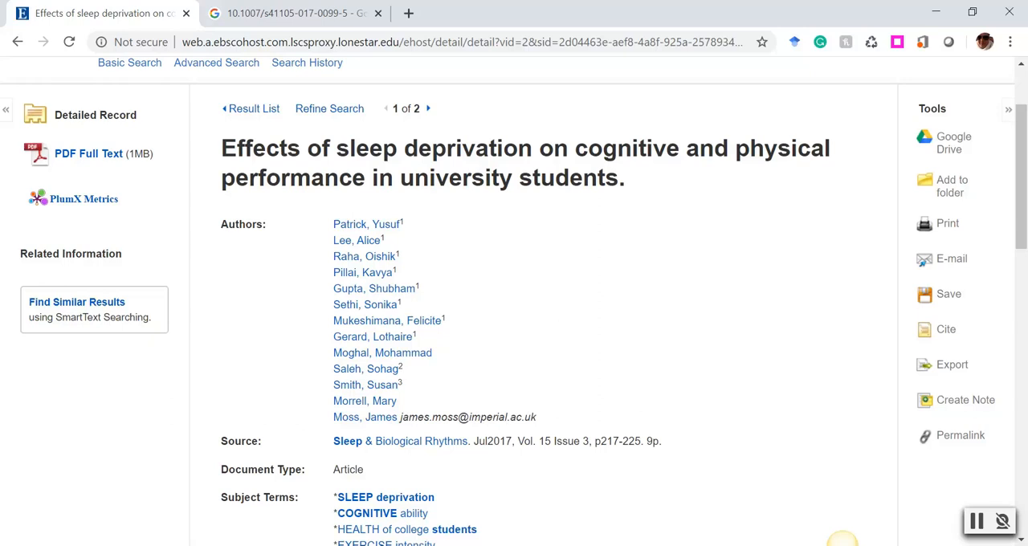
{"action": "mouse_move", "coordinate": [363, 256]}
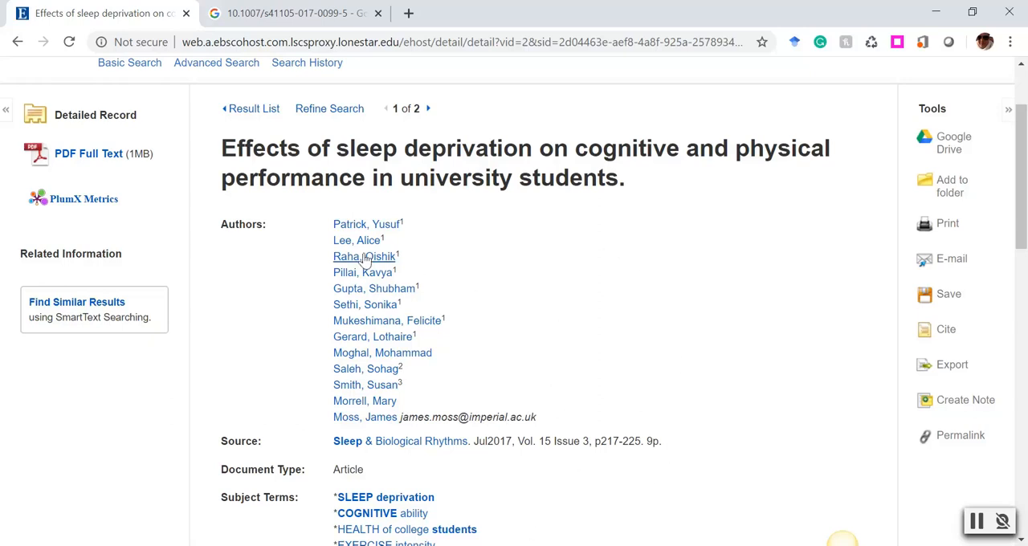
{"action": "mouse_move", "coordinate": [327, 225]}
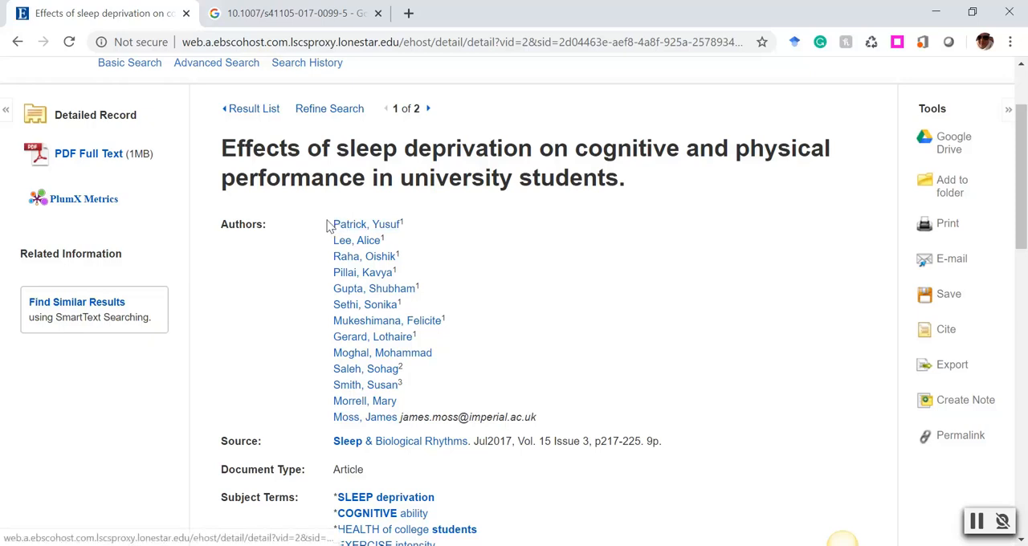
{"action": "mouse_move", "coordinate": [357, 240]}
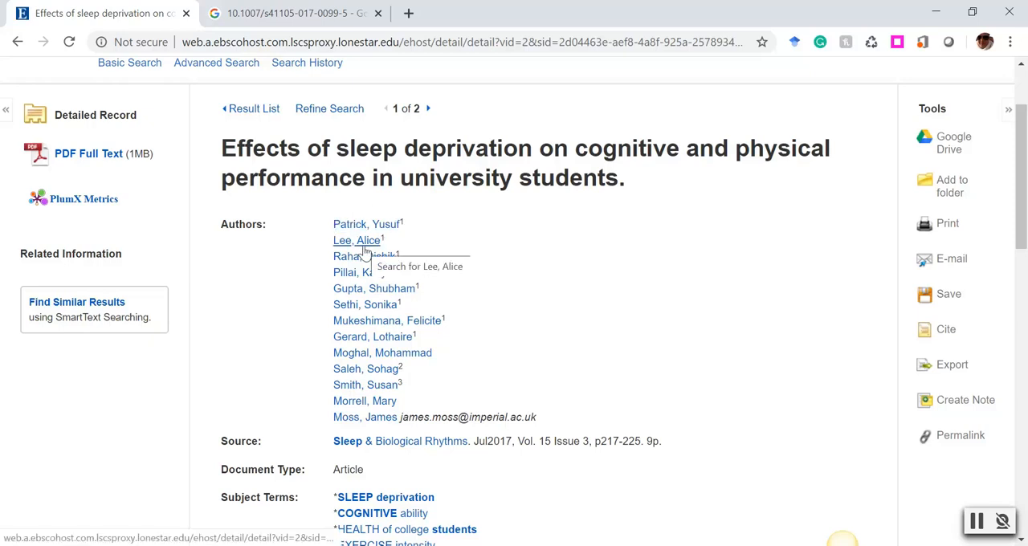
{"action": "mouse_move", "coordinate": [551, 347]}
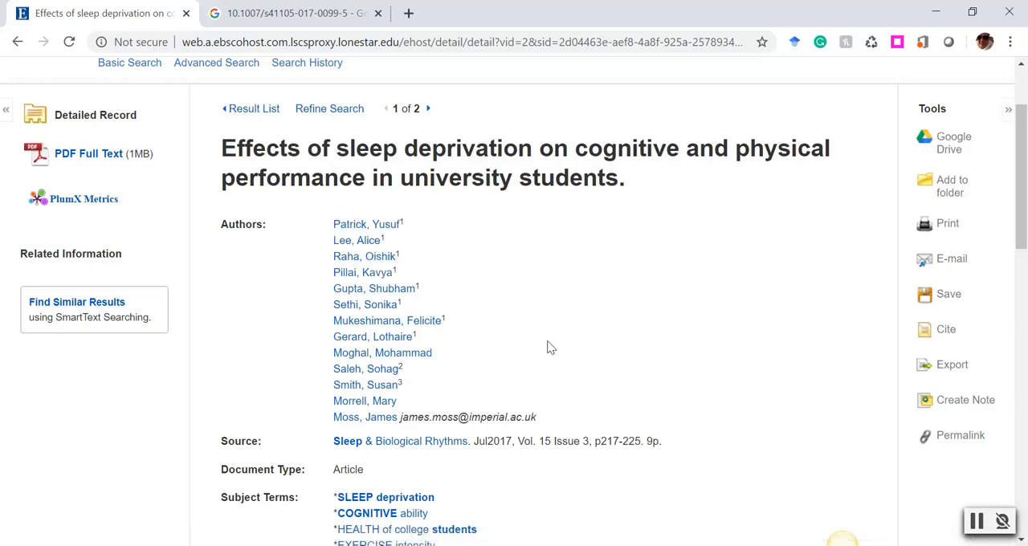
{"action": "mouse_move", "coordinate": [374, 237]}
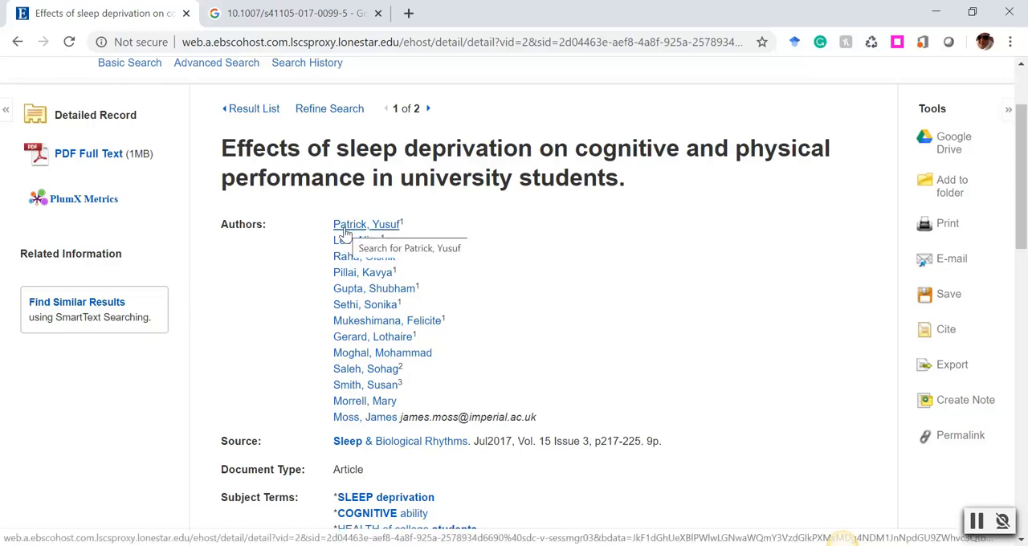
{"action": "mouse_move", "coordinate": [328, 447]}
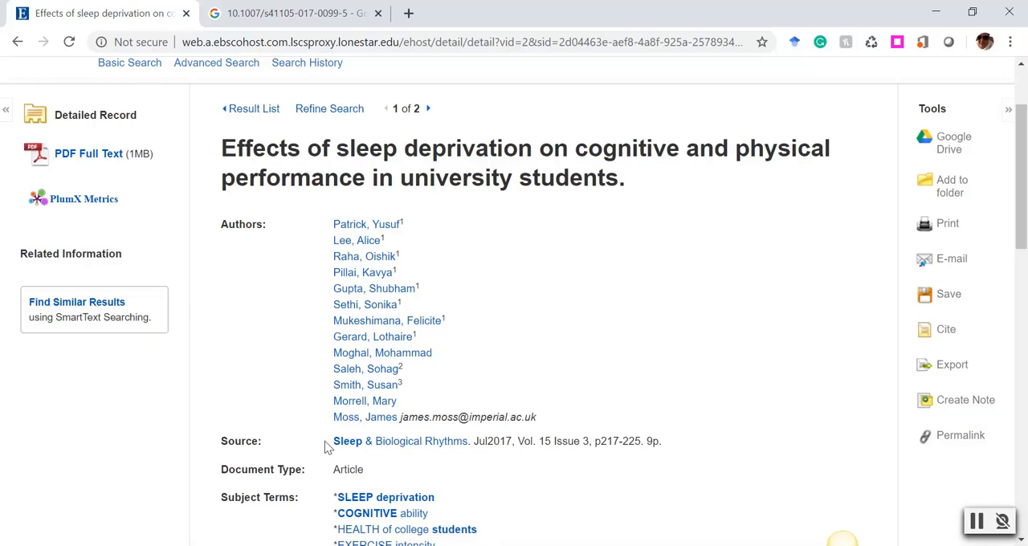
{"action": "mouse_move", "coordinate": [432, 242]}
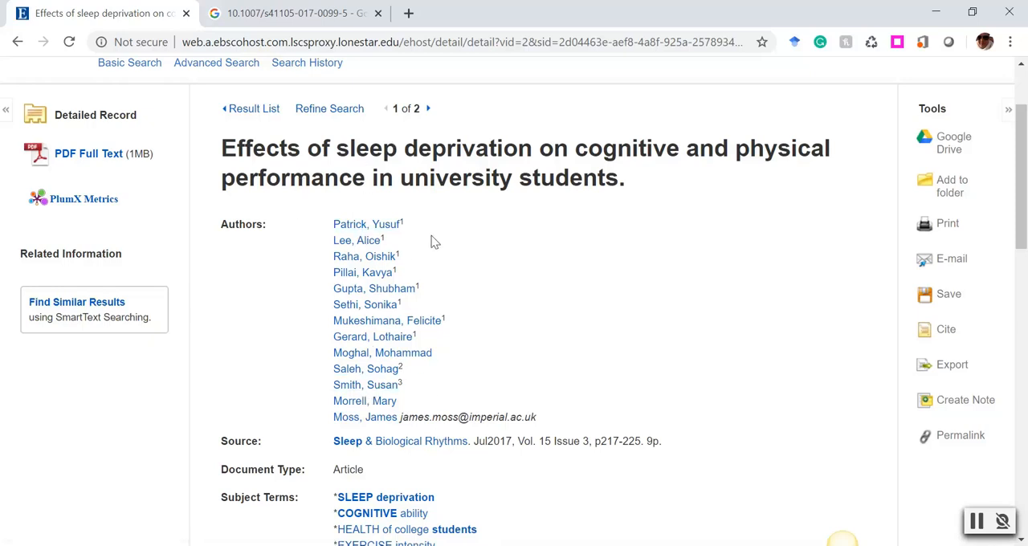
Select the first author's name, Patrick, Yusuf, in the record's Authors list
{"action": "double_click", "coordinate": [366, 224]}
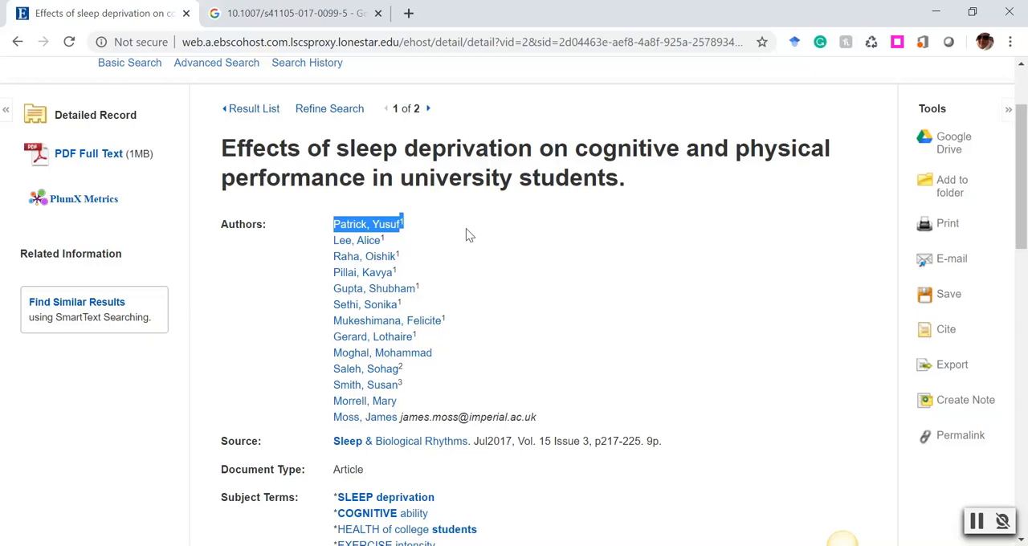
{"action": "mouse_move", "coordinate": [290, 235]}
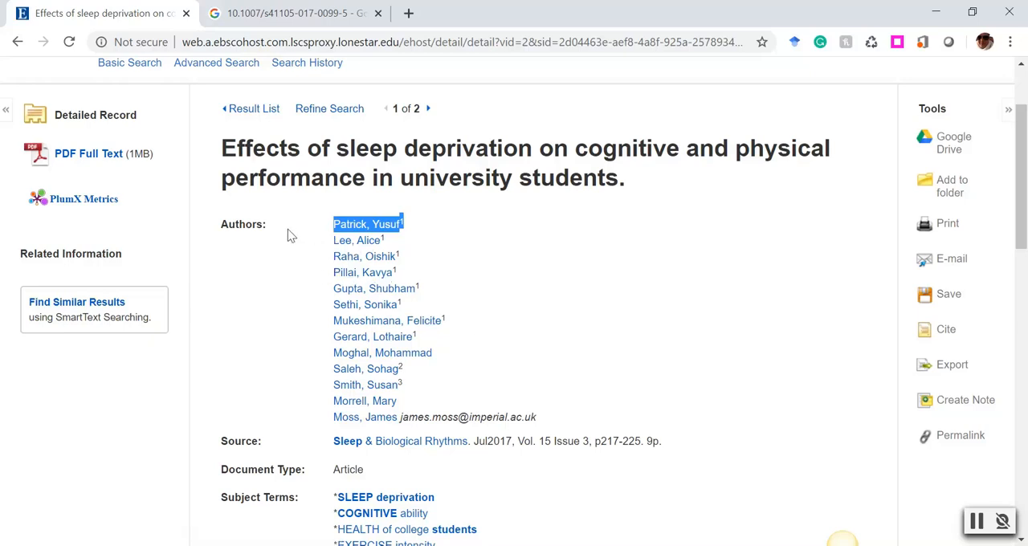
{"action": "mouse_move", "coordinate": [365, 224]}
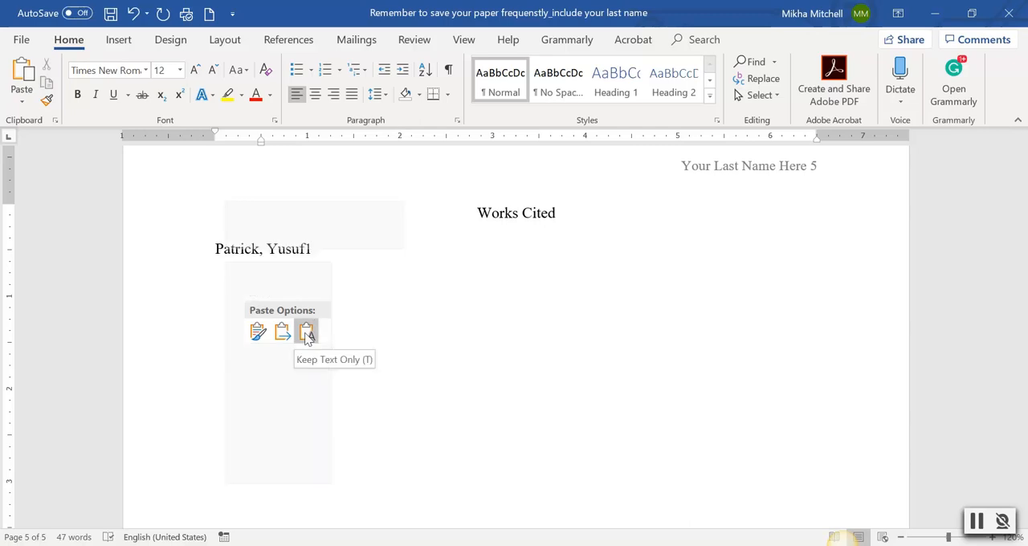
Paste 'Patrick, Yusuf' as plain text, delete the stray '1', and add ', et al.'
{"action": "left_click", "coordinate": [306, 332]}
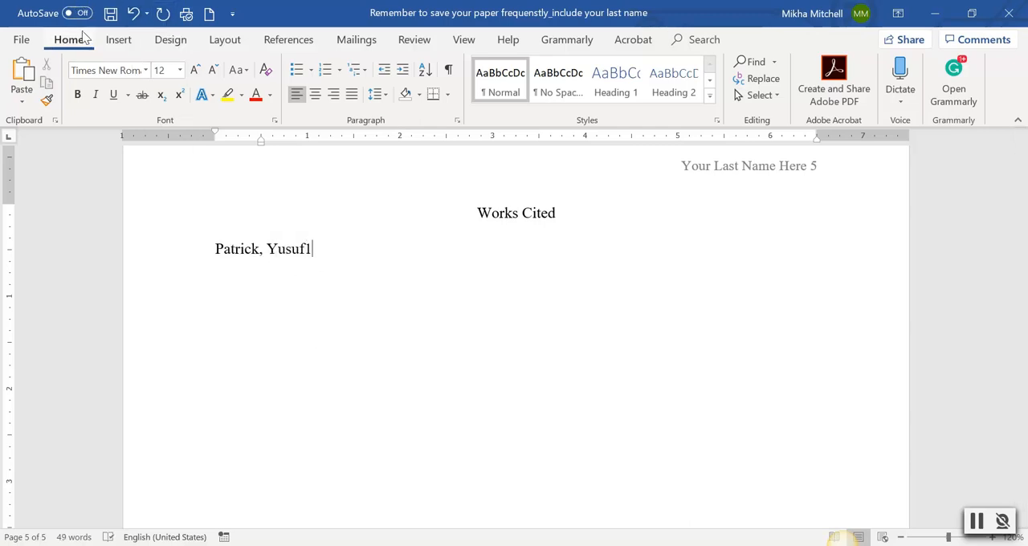
{"action": "mouse_move", "coordinate": [108, 70]}
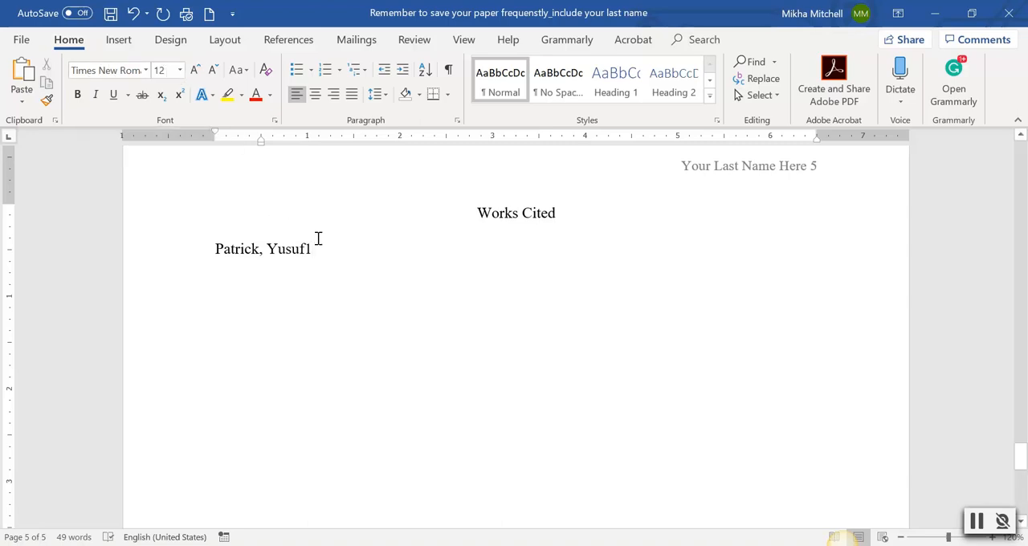
{"action": "key", "text": "BackSpace"}
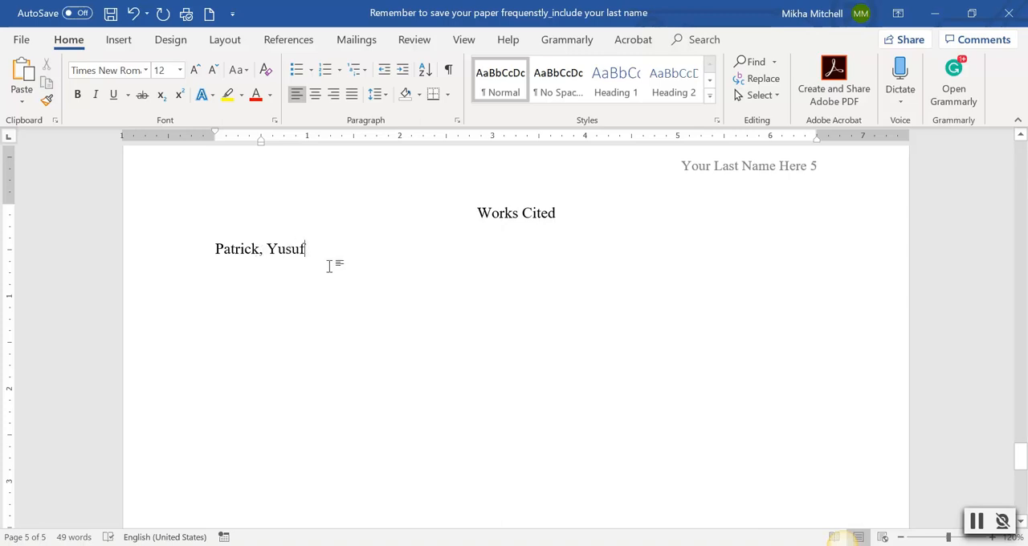
{"action": "type", "text": ","}
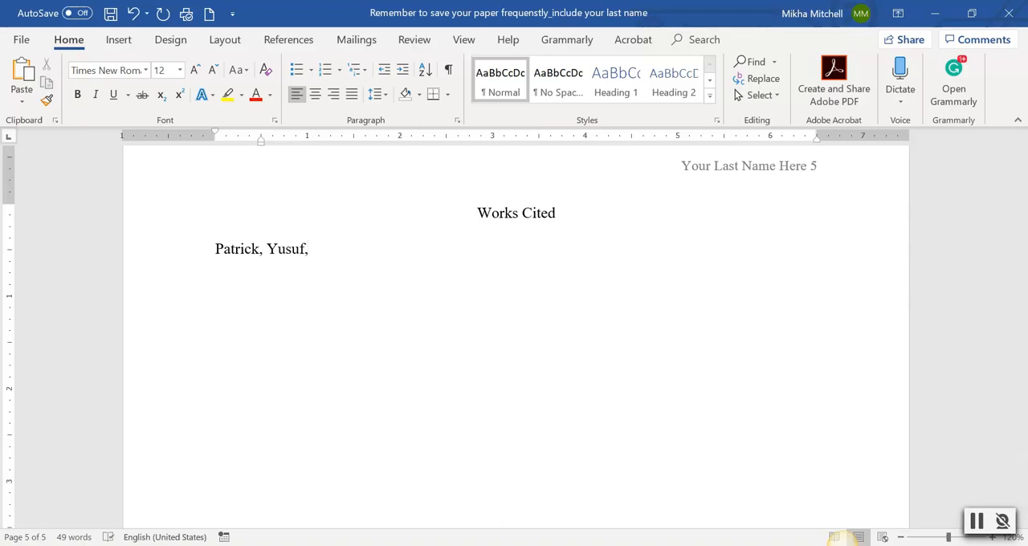
{"action": "type", "text": "et"}
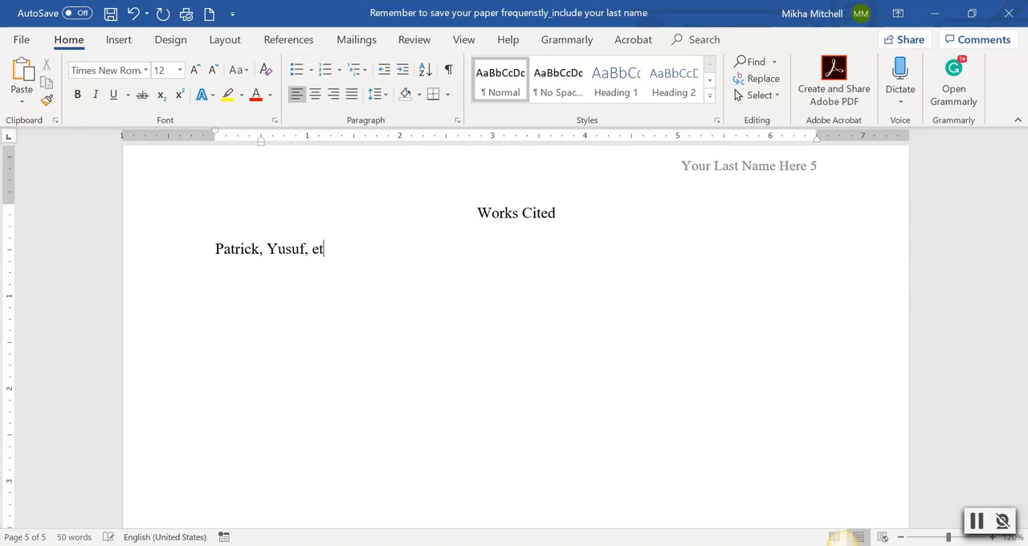
{"action": "type", "text": "a"}
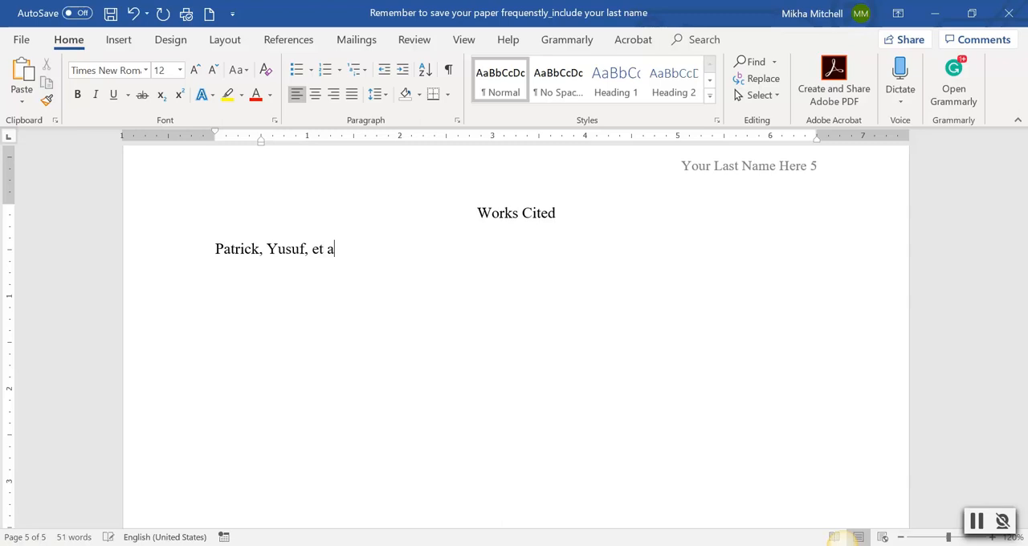
{"action": "type", "text": "l."}
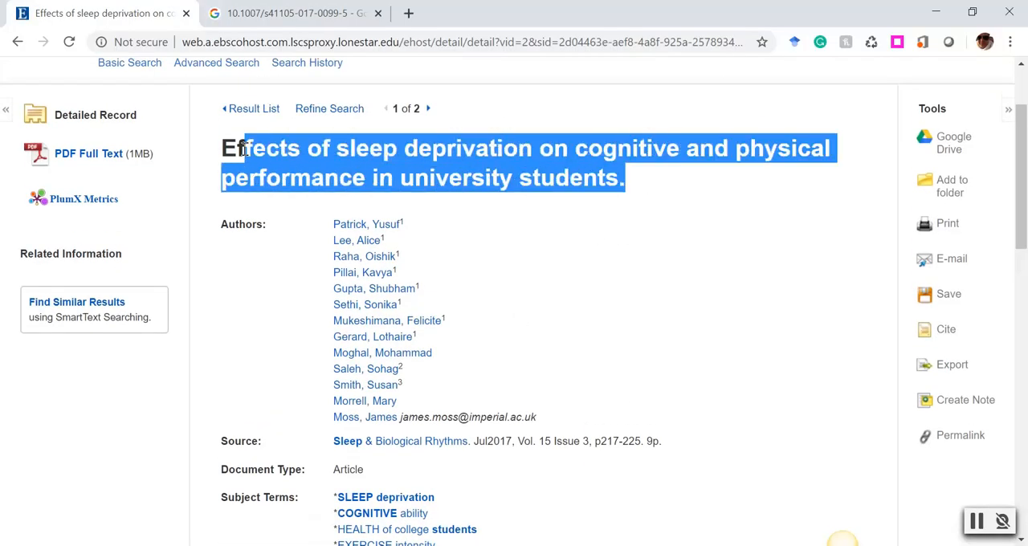
Copy the selected article title from the EBSCOhost record
{"action": "right_click", "coordinate": [401, 161]}
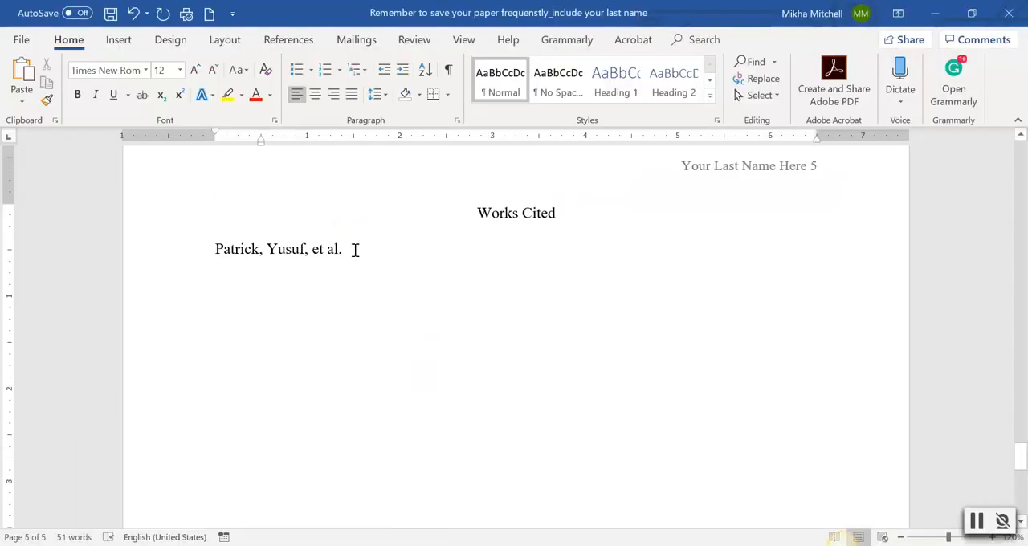
Paste the article title as plain text and add opening and closing quotation marks
{"action": "right_click", "coordinate": [361, 249]}
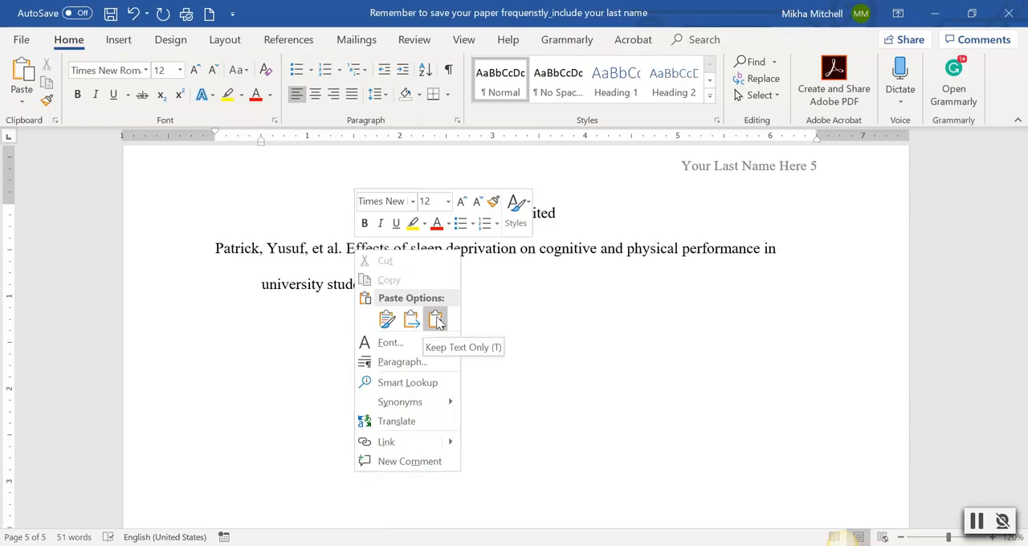
{"action": "left_click", "coordinate": [437, 318]}
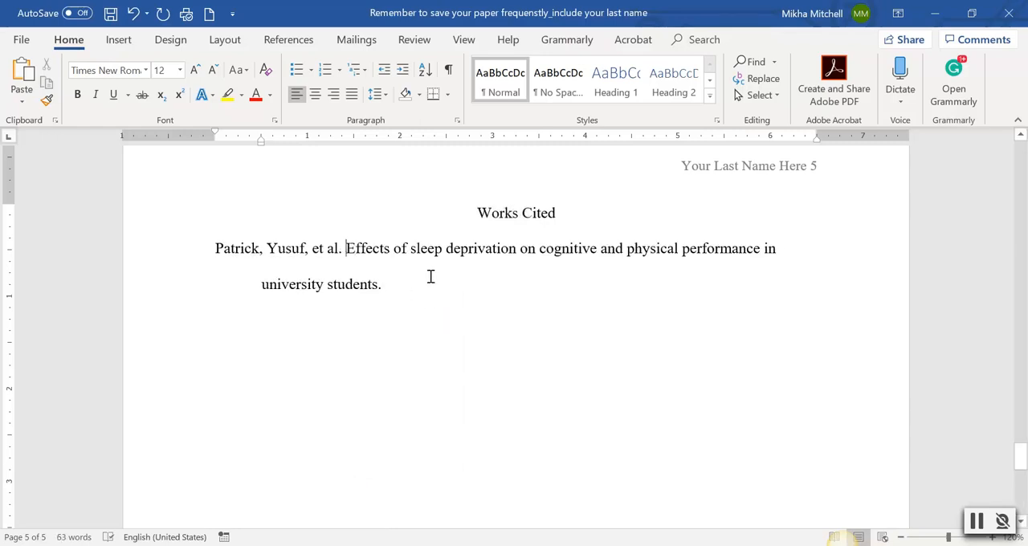
{"action": "type", "text": "\""}
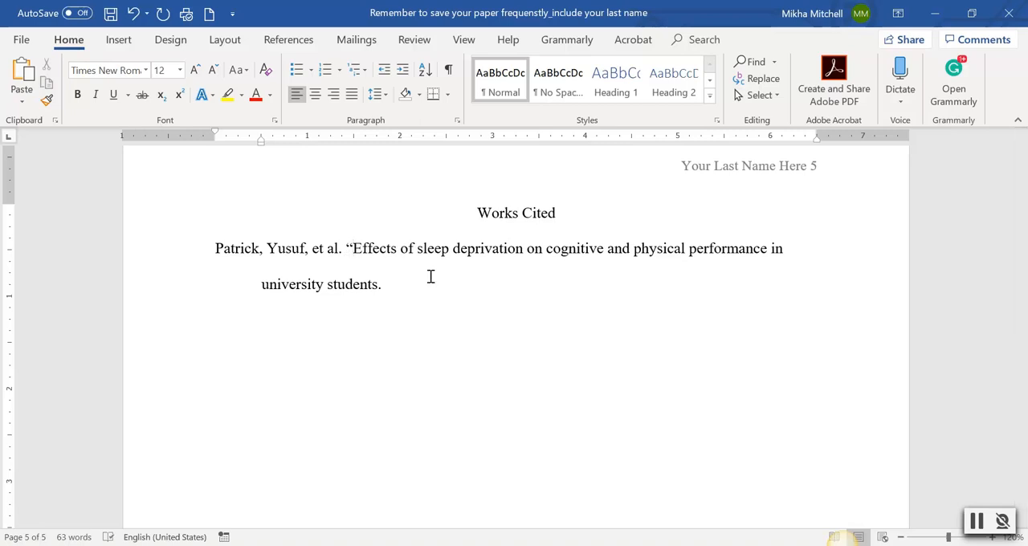
{"action": "type", "text": "\""}
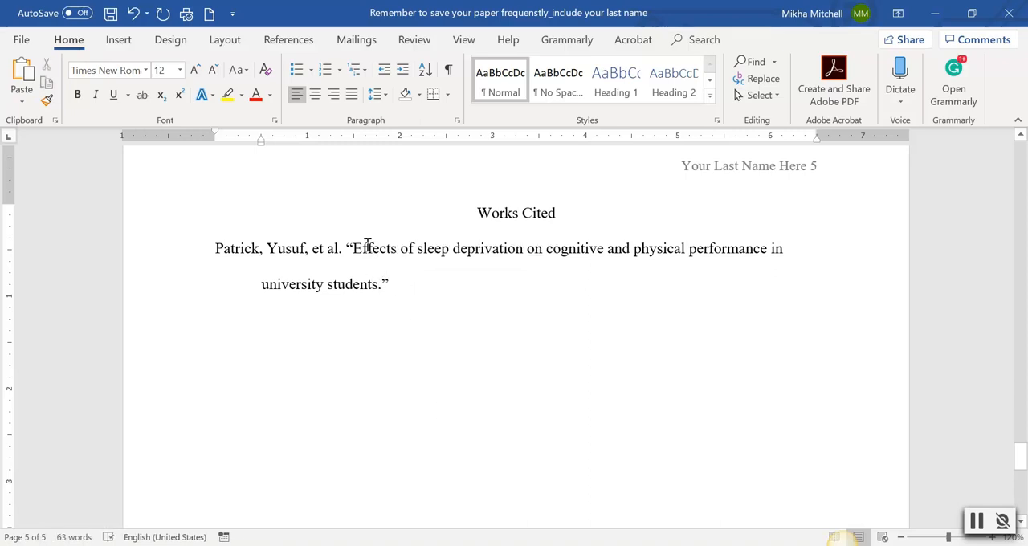
{"action": "mouse_move", "coordinate": [423, 248]}
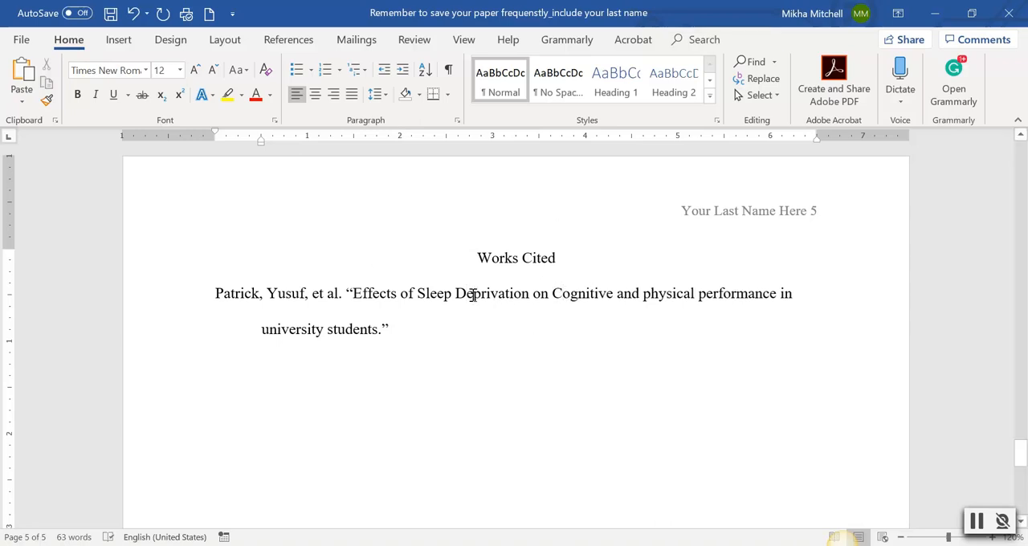
{"action": "mouse_move", "coordinate": [645, 289]}
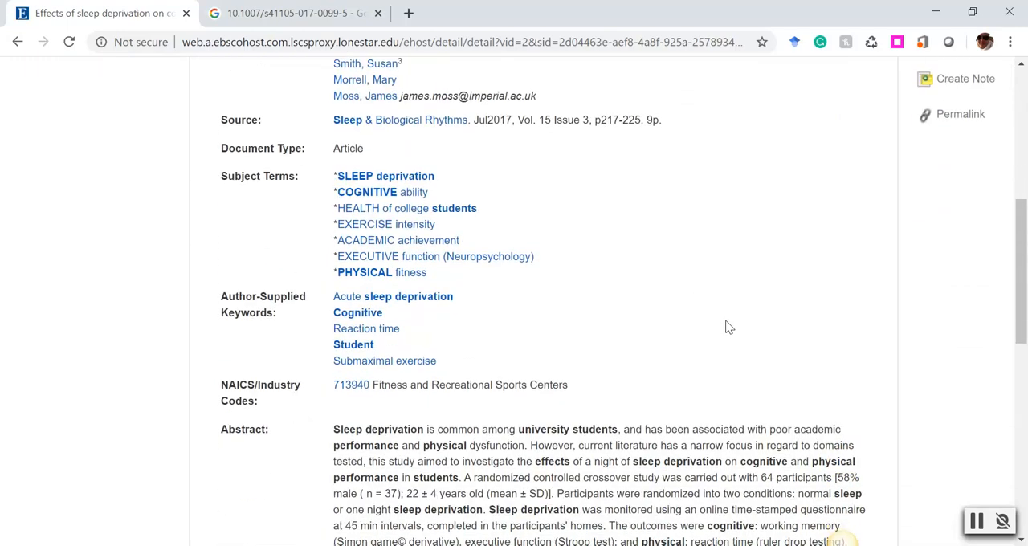
{"action": "mouse_move", "coordinate": [645, 119]}
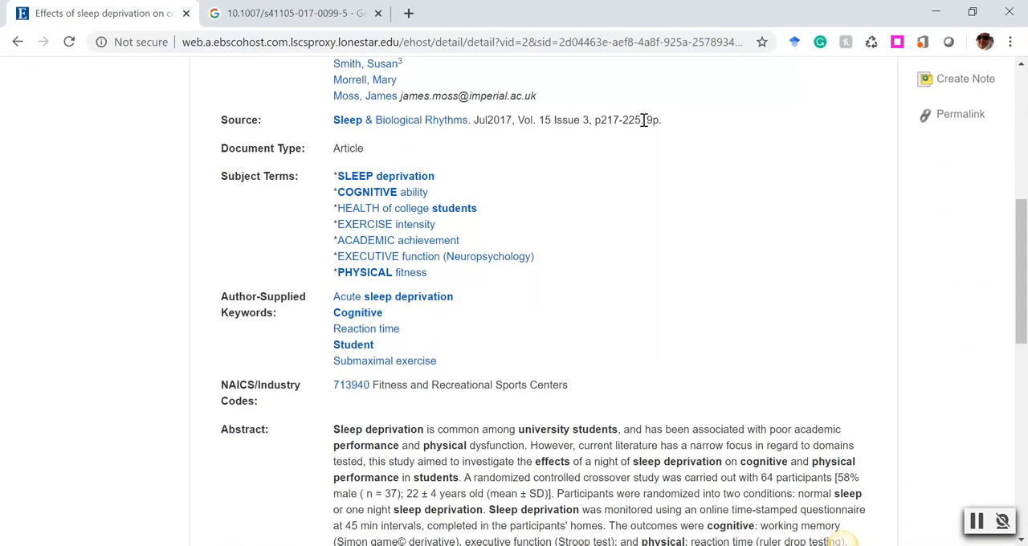
Select the source line from Sleep & Biological Rhythms through p217-225
{"action": "left_click_drag", "start_coordinate": [335, 120], "coordinate": [642, 119]}
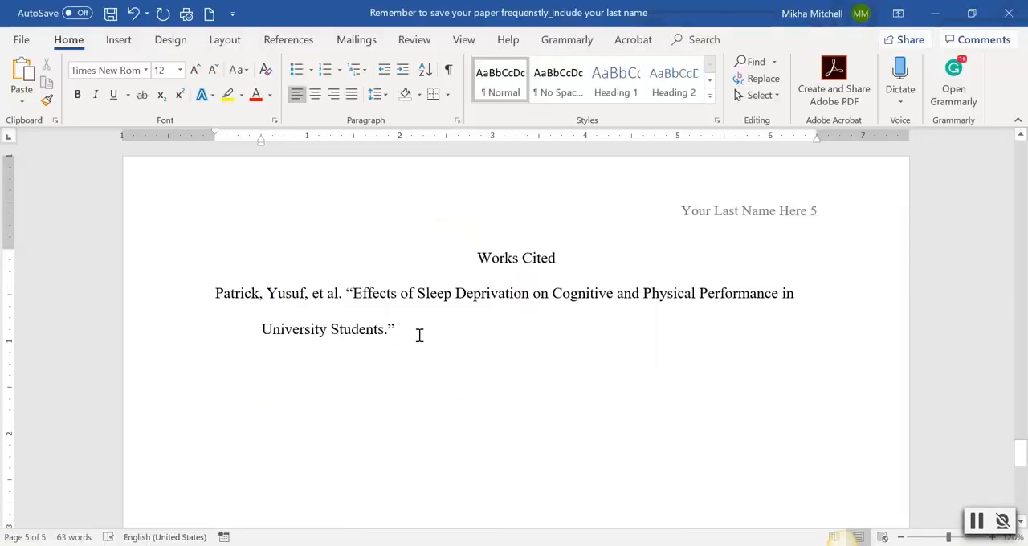
Paste the source details as plain text and italicize Sleep & Biological Rhythms
{"action": "right_click", "coordinate": [418, 335]}
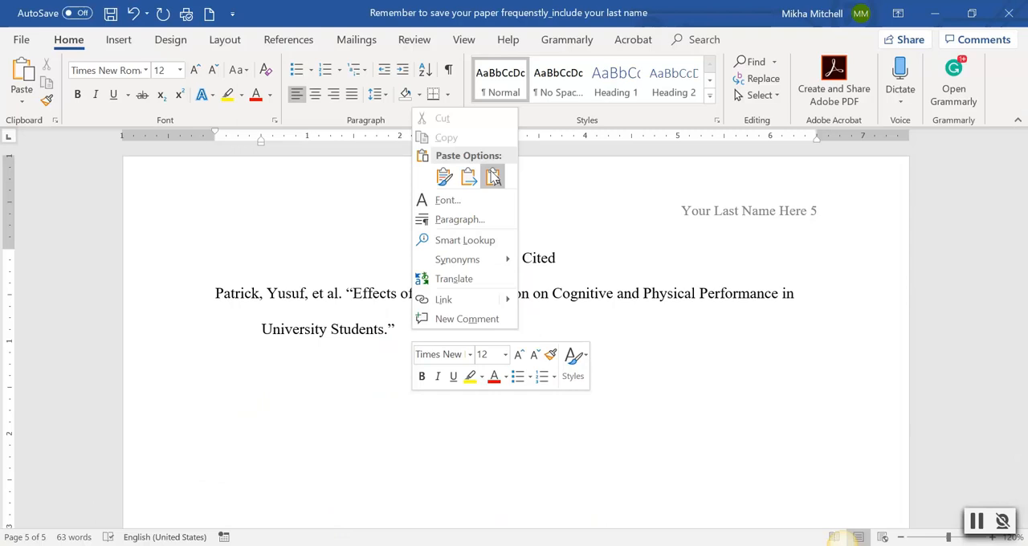
{"action": "left_click", "coordinate": [492, 177]}
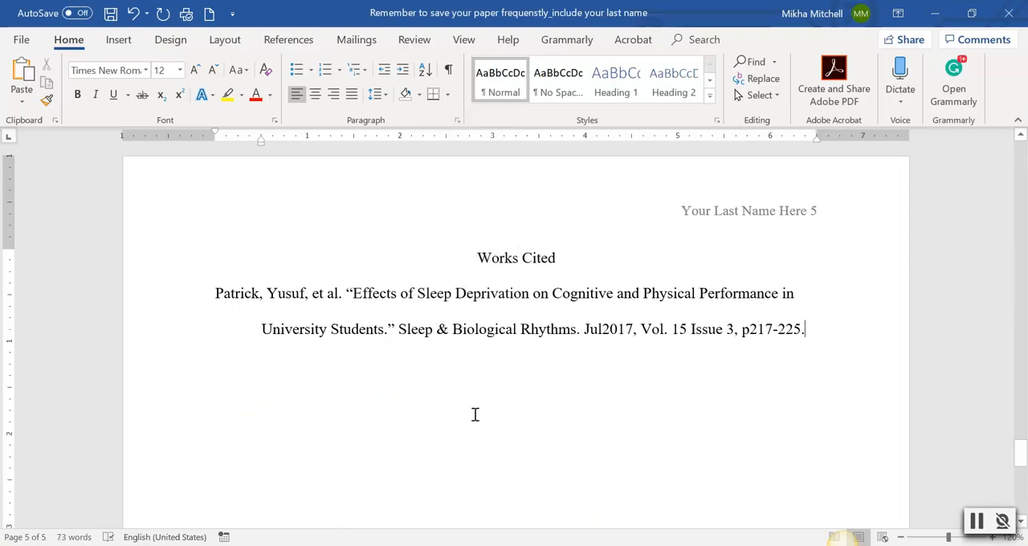
{"action": "mouse_move", "coordinate": [399, 329]}
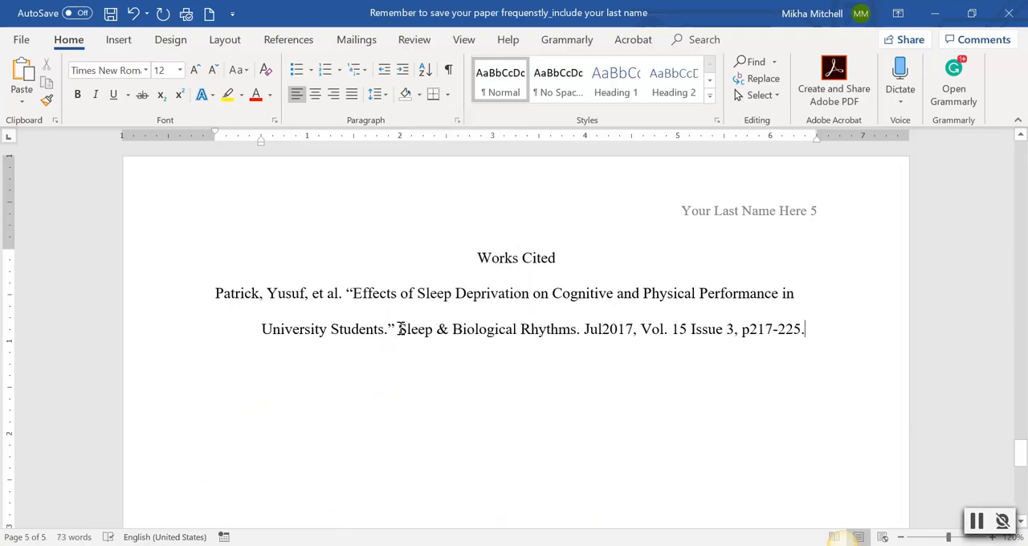
{"action": "left_click_drag", "start_coordinate": [398, 330], "coordinate": [577, 329]}
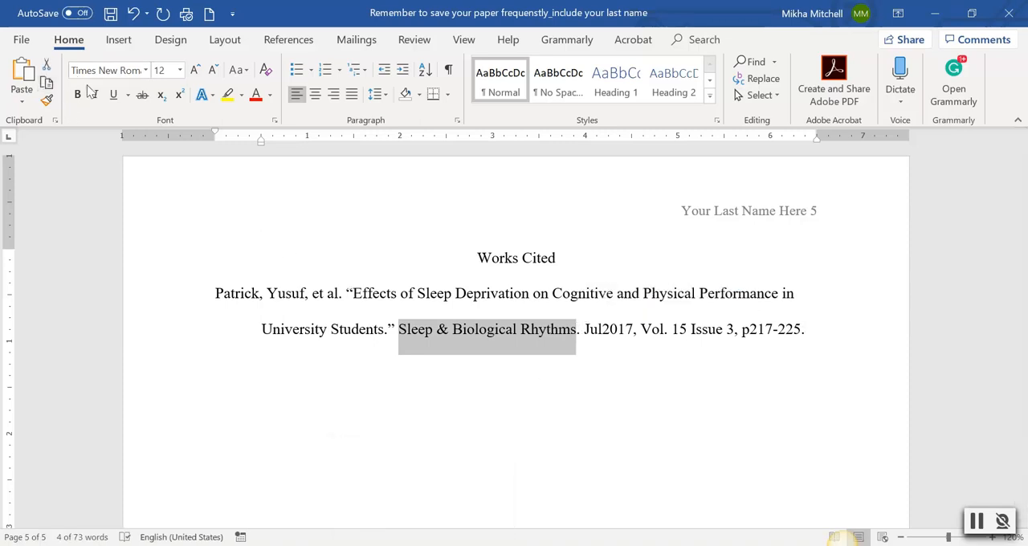
{"action": "left_click", "coordinate": [95, 95]}
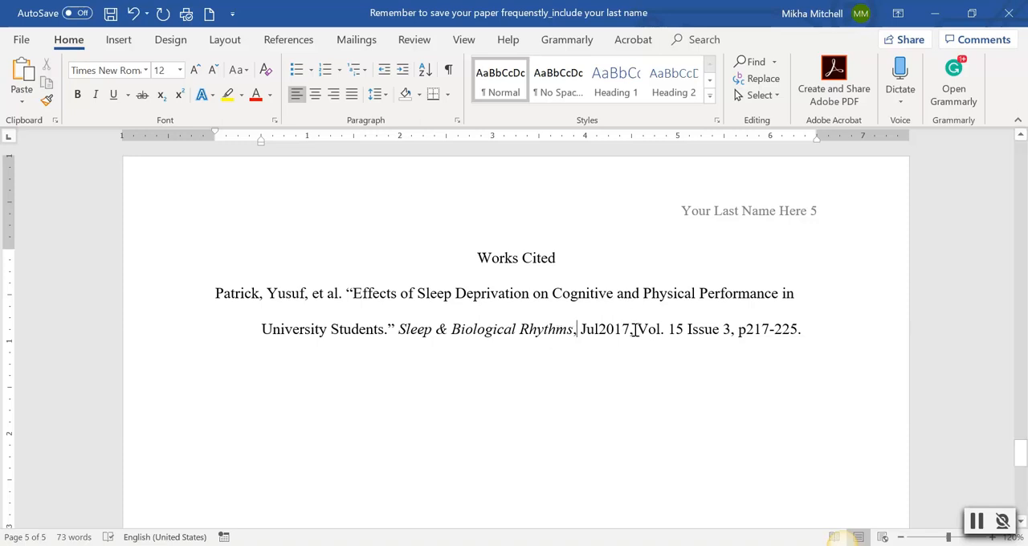
Move Jul2017 after the issue number, replace 'Issue' with 'no.', and spell out July
{"action": "double_click", "coordinate": [606, 330]}
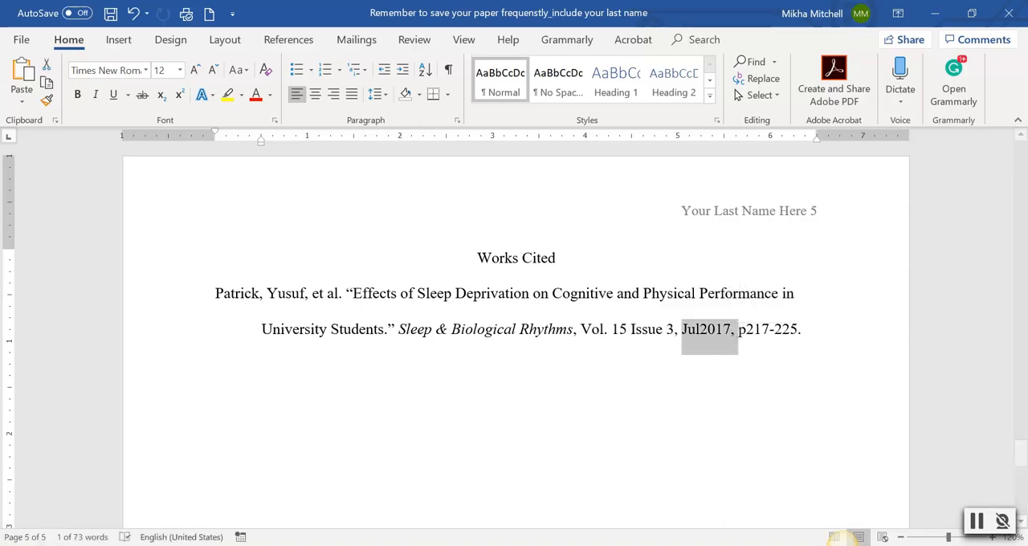
{"action": "left_click", "coordinate": [594, 329]}
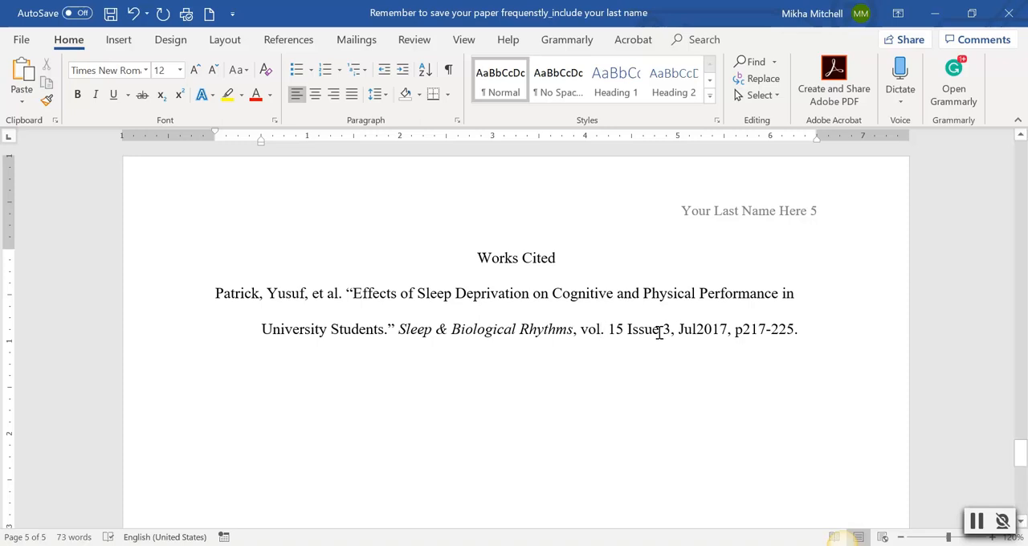
{"action": "double_click", "coordinate": [642, 330]}
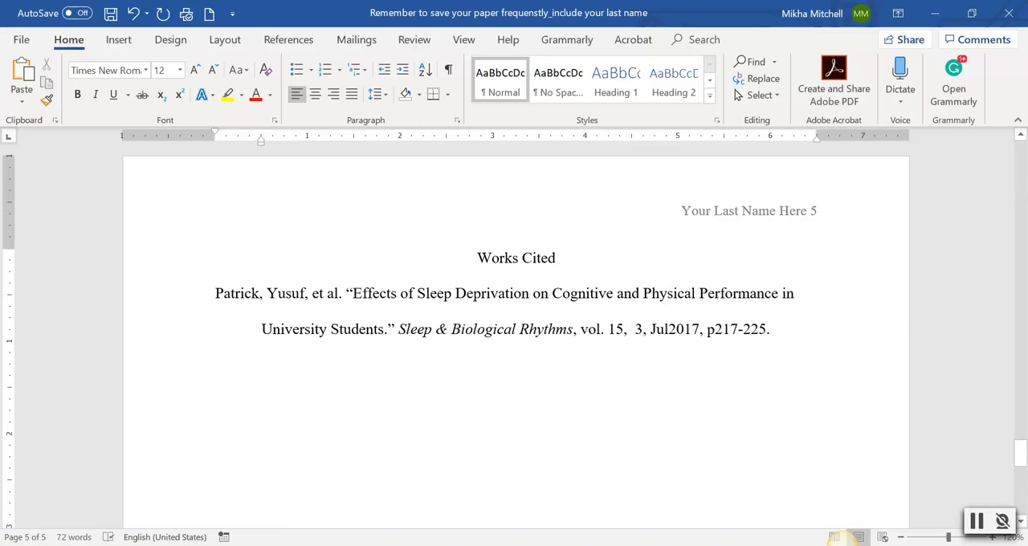
{"action": "type", "text": "no."}
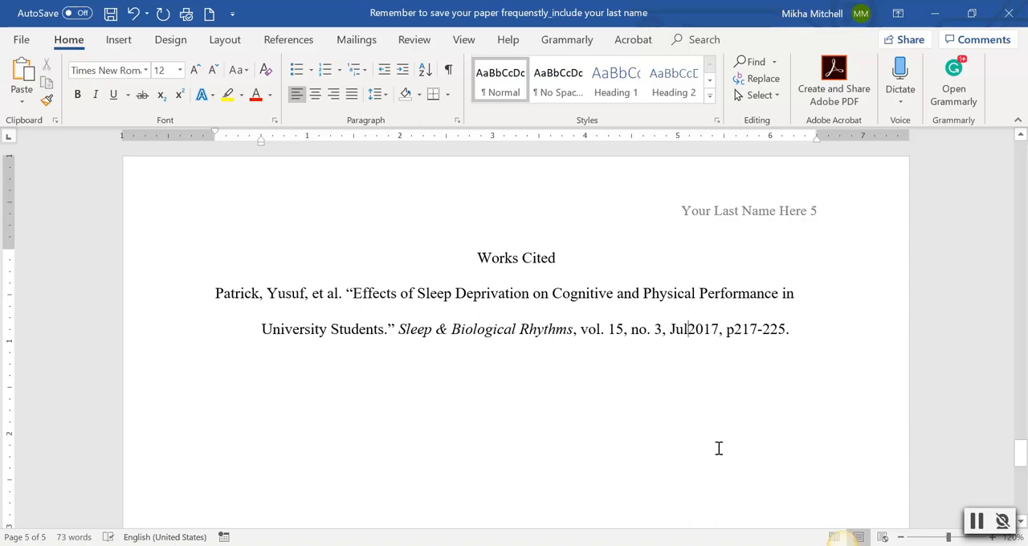
{"action": "type", "text": "y"}
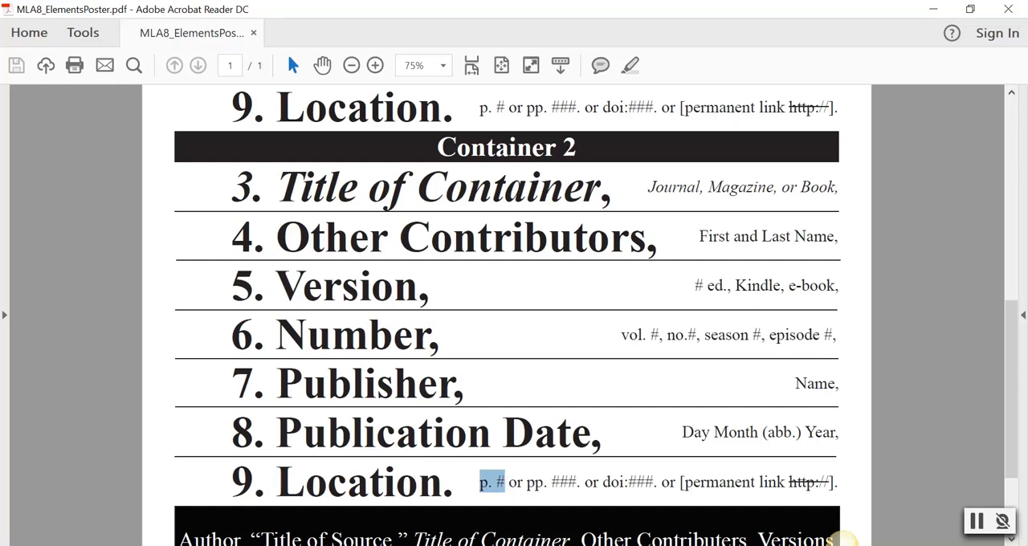
{"action": "mouse_move", "coordinate": [524, 490]}
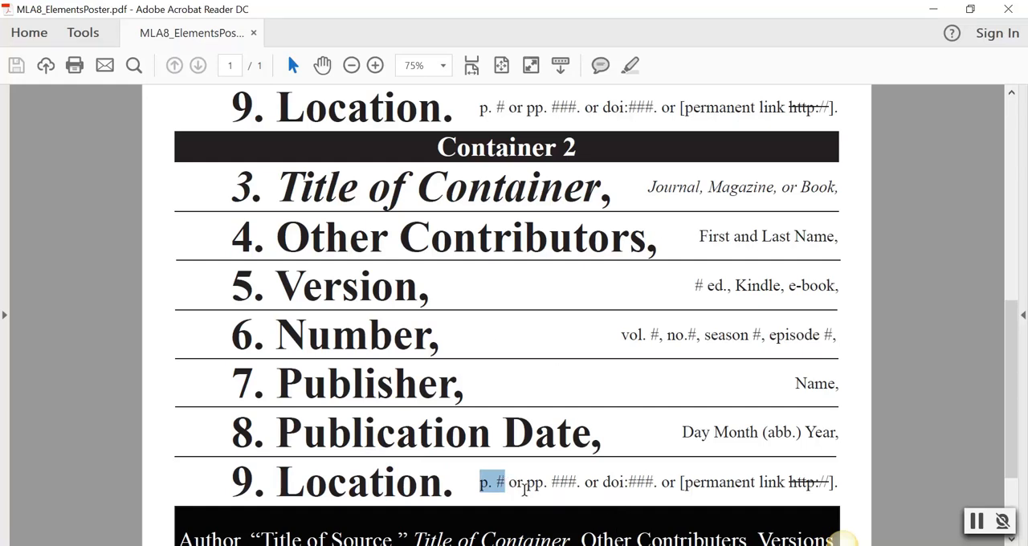
{"action": "left_click", "coordinate": [526, 482]}
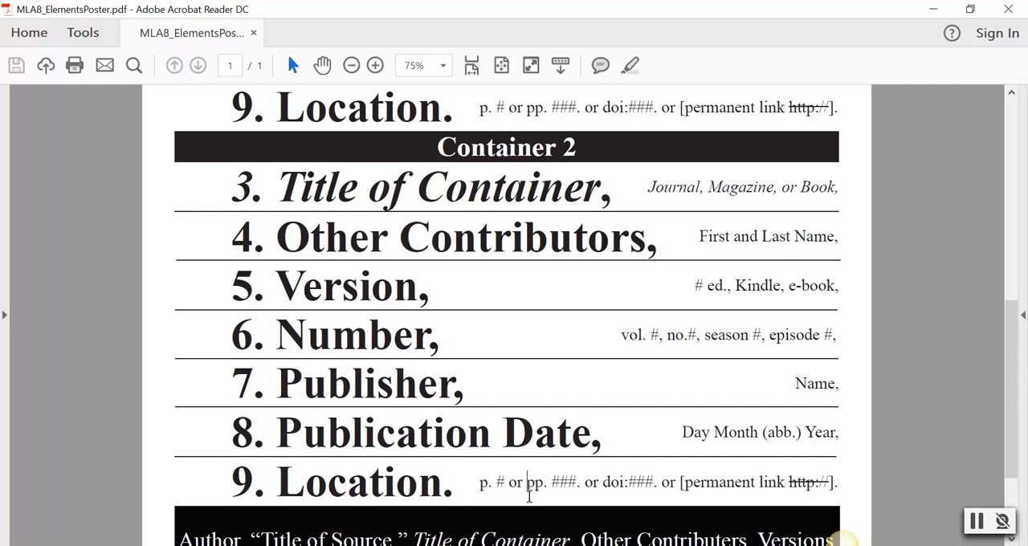
{"action": "double_click", "coordinate": [552, 482]}
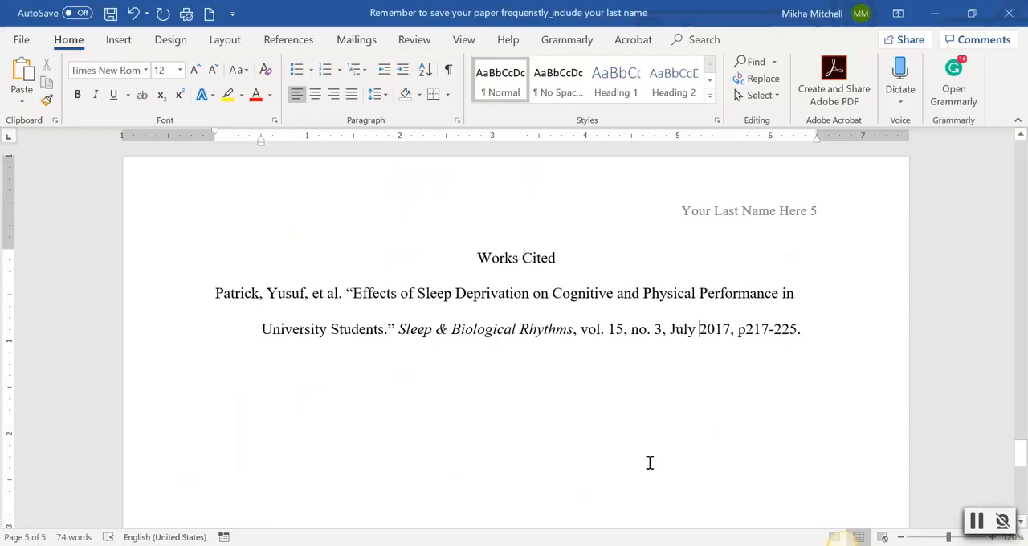
{"action": "mouse_move", "coordinate": [819, 364]}
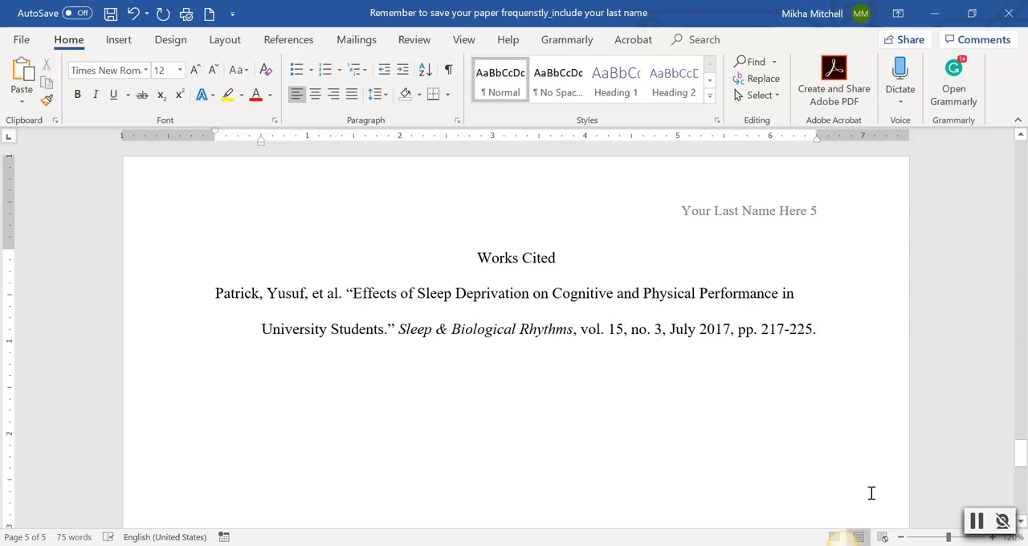
Place the cursor before 217 so the page range can become pp. 217-225
{"action": "left_click", "coordinate": [820, 329]}
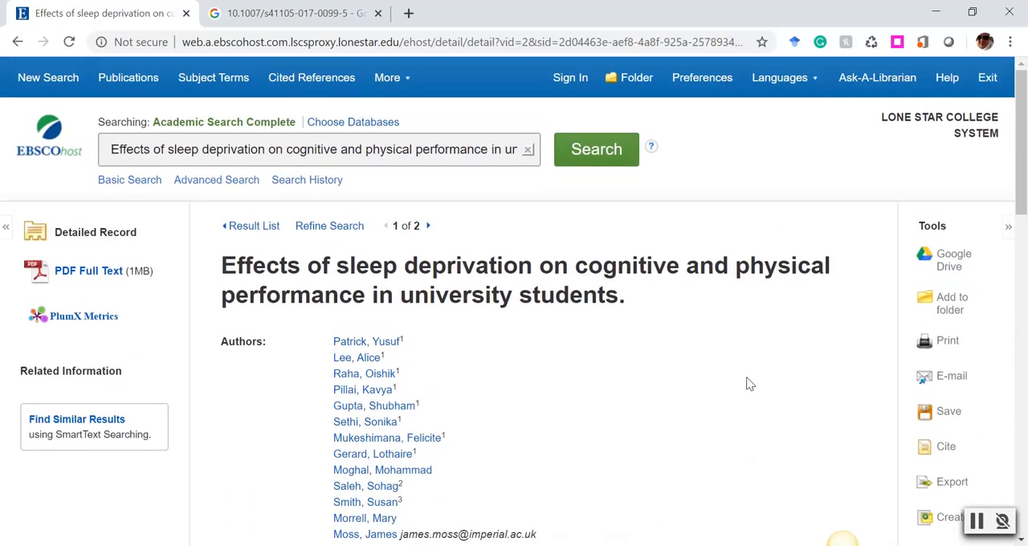
{"action": "mouse_move", "coordinate": [678, 448]}
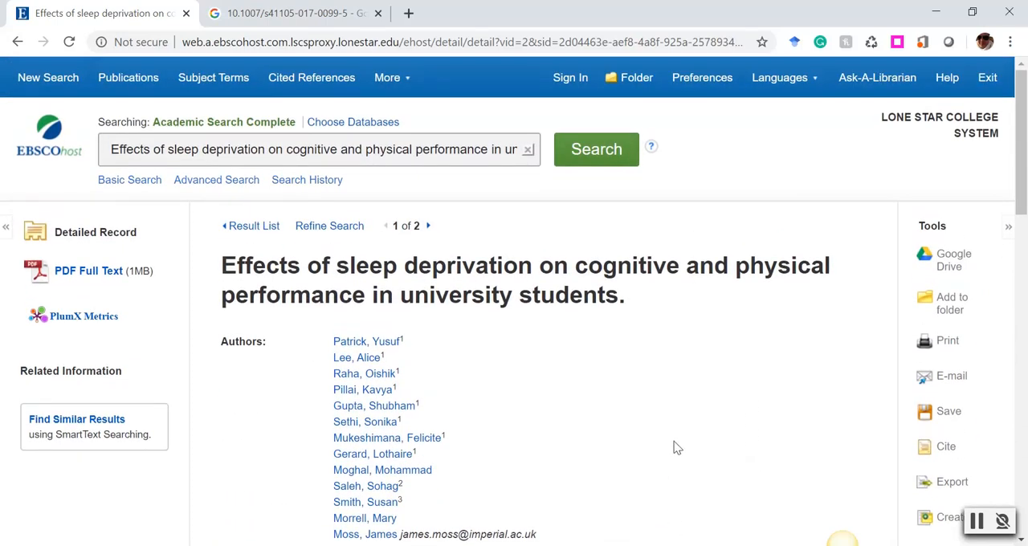
{"action": "mouse_move", "coordinate": [682, 442]}
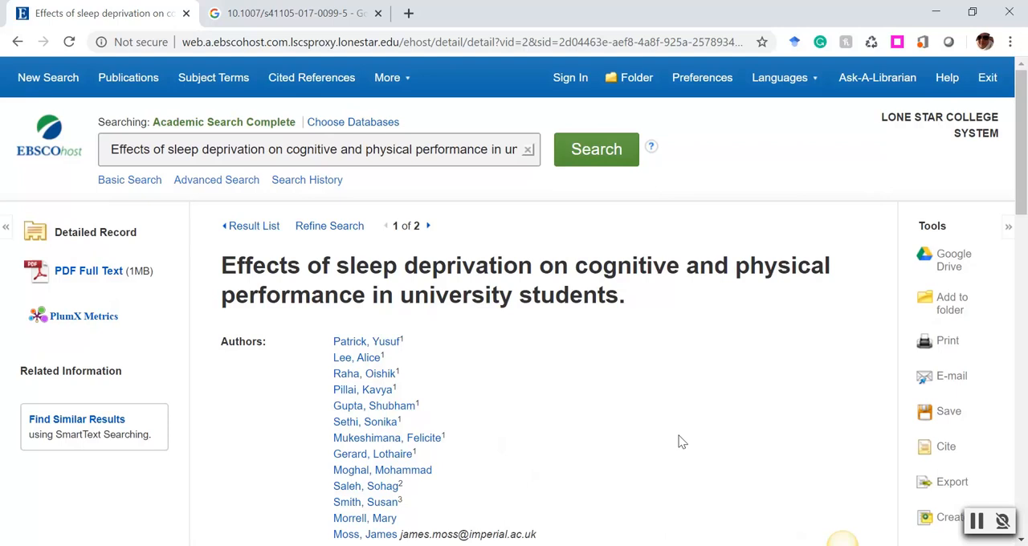
{"action": "mouse_move", "coordinate": [675, 437]}
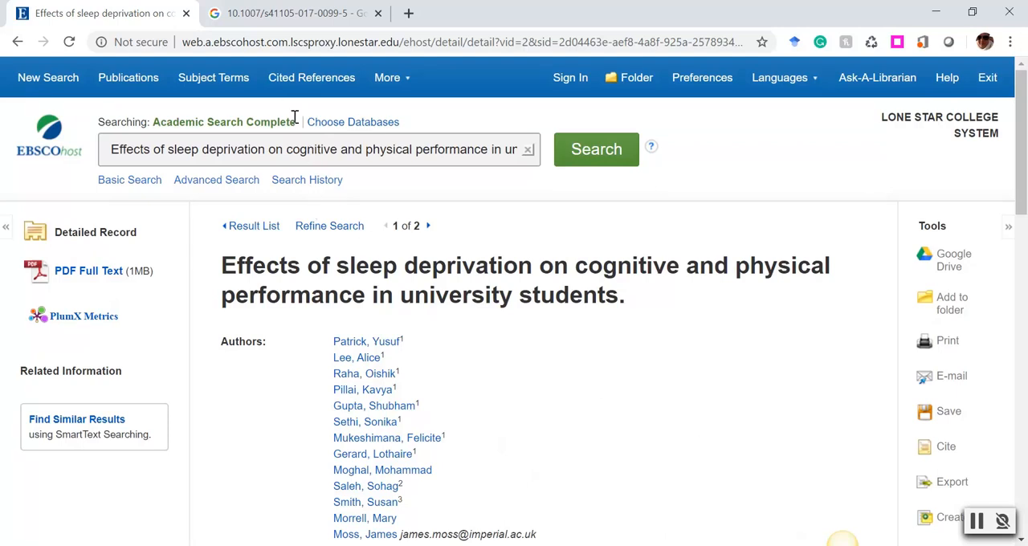
Copy 'Academic Search Complete' from EBSCOhost and paste it after the entry with a comma
{"action": "double_click", "coordinate": [225, 121]}
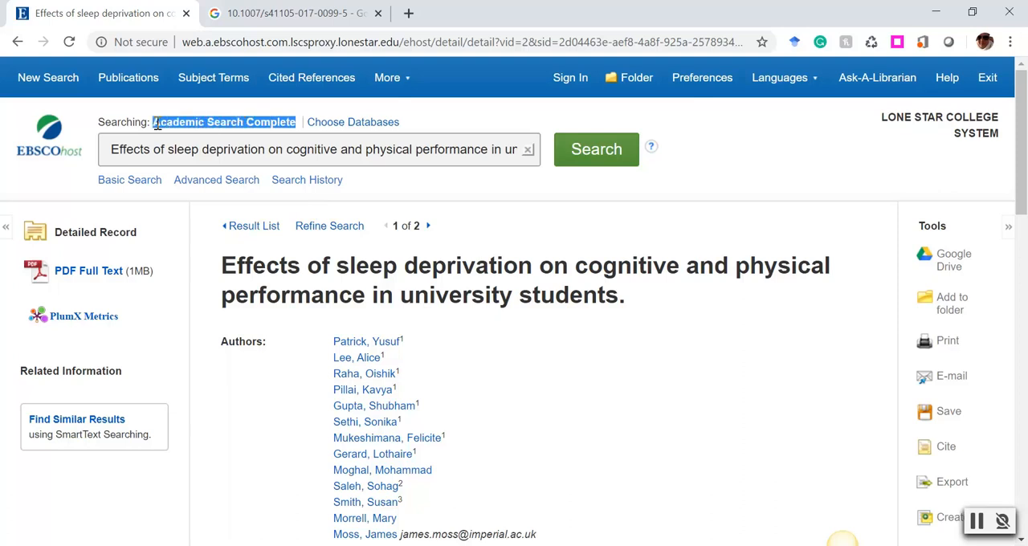
{"action": "right_click", "coordinate": [224, 123]}
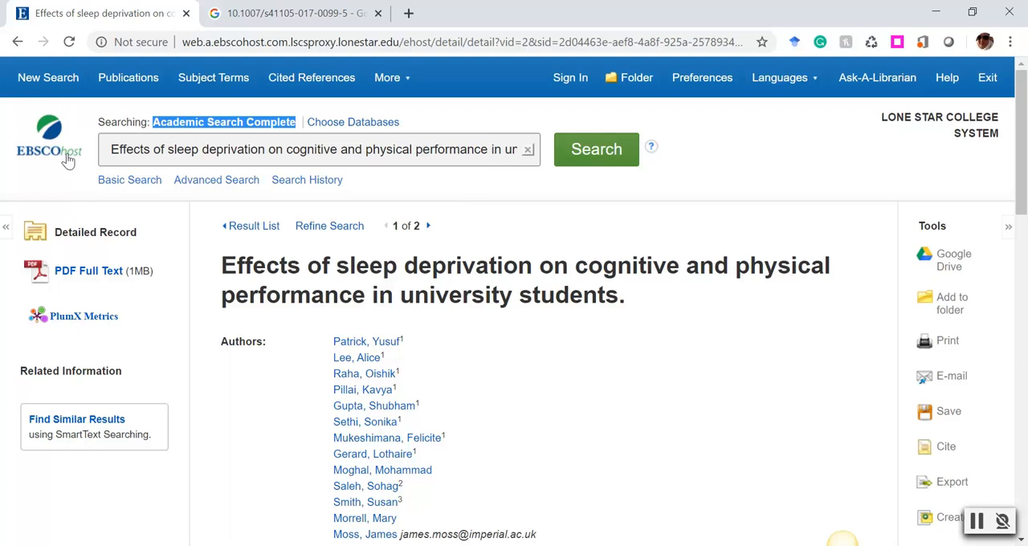
{"action": "mouse_move", "coordinate": [88, 271]}
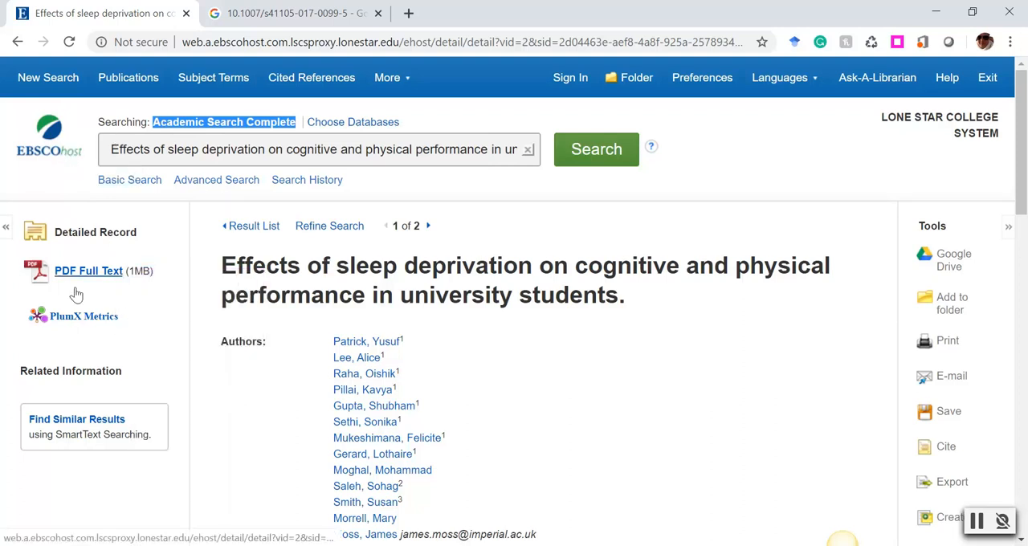
{"action": "mouse_move", "coordinate": [528, 394]}
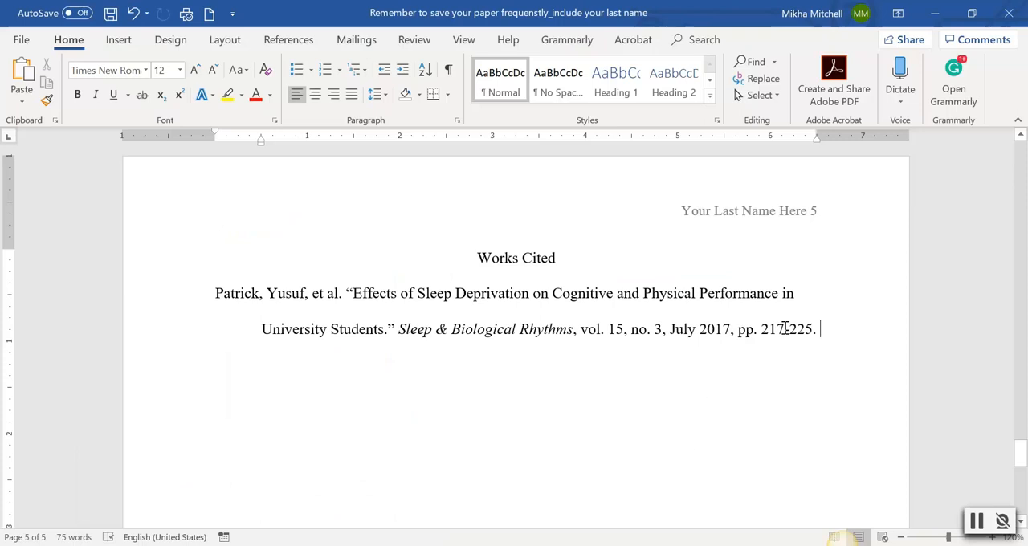
{"action": "mouse_move", "coordinate": [845, 324]}
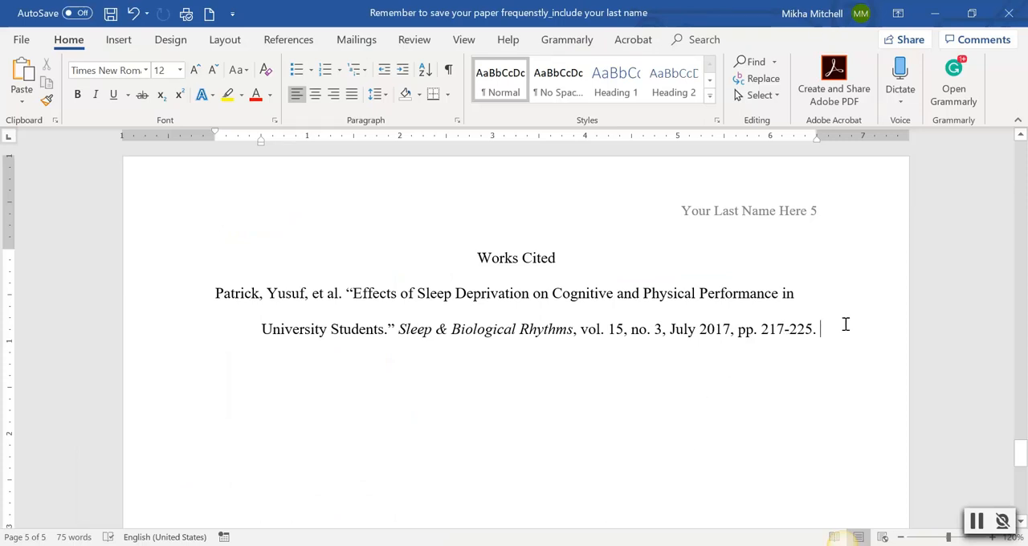
{"action": "right_click", "coordinate": [823, 329]}
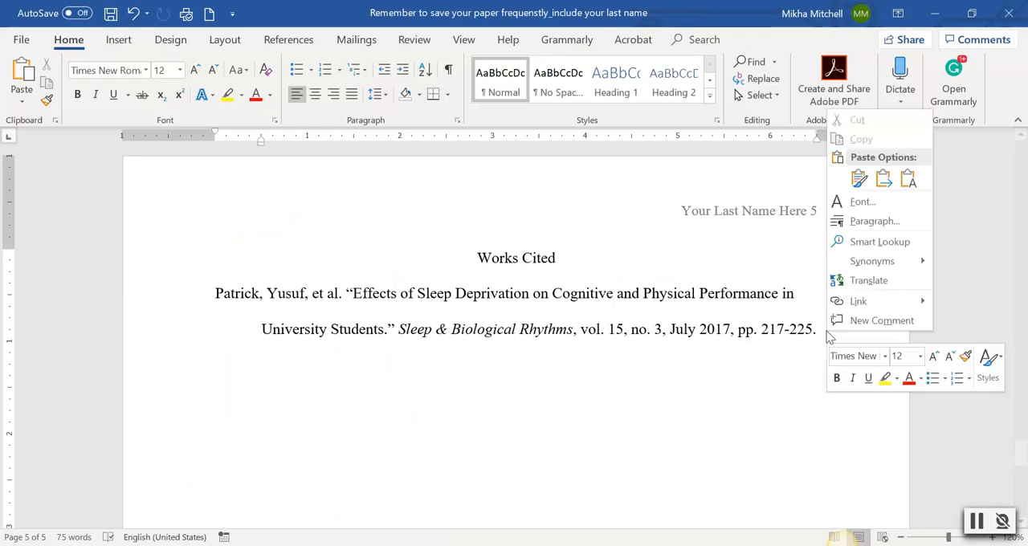
{"action": "type", "text": "Academic Search Complete"}
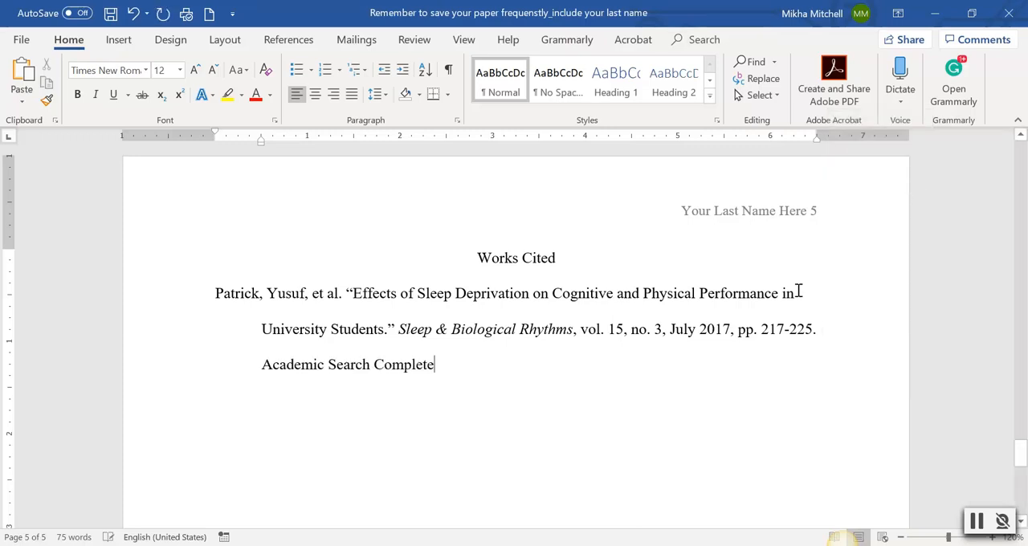
{"action": "type", "text": ","}
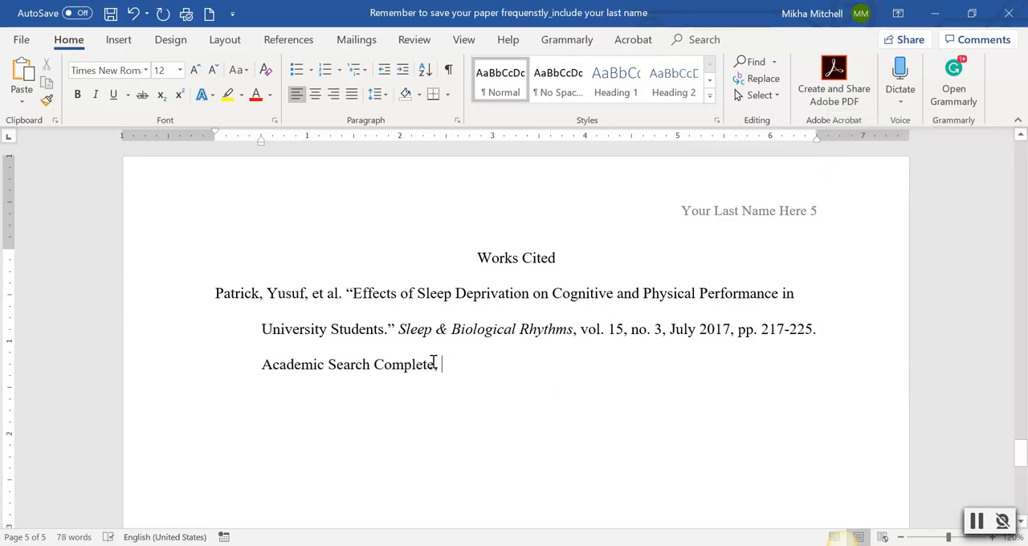
Italicize the pasted 'Academic Search Complete,' line
{"action": "triple_click", "coordinate": [346, 363]}
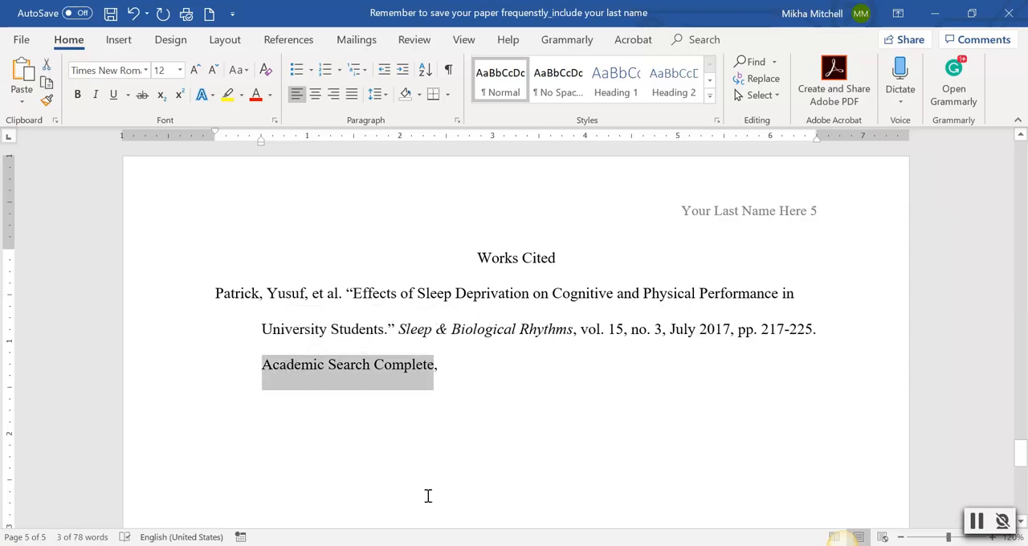
{"action": "left_click", "coordinate": [94, 95]}
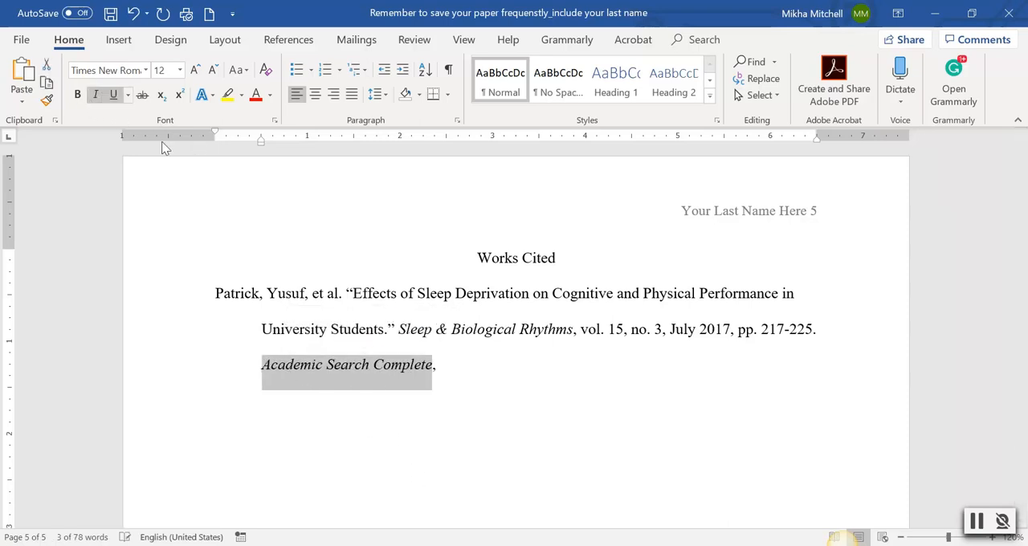
{"action": "left_click", "coordinate": [512, 397]}
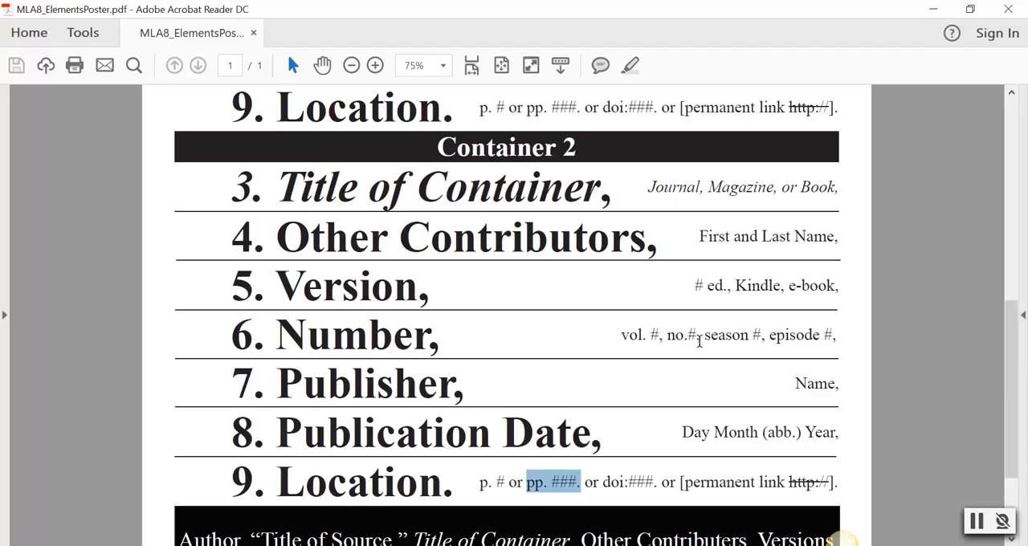
Scroll the MLA poster to review the pp. ### location format
{"action": "scroll", "scroll_direction": "down", "scroll_amount": 3}
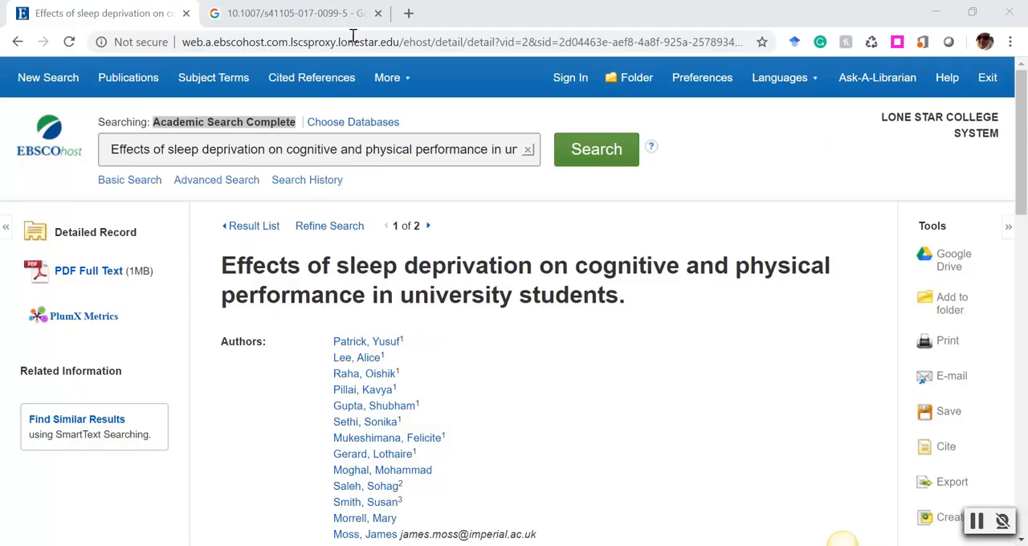
{"action": "left_click", "coordinate": [442, 42]}
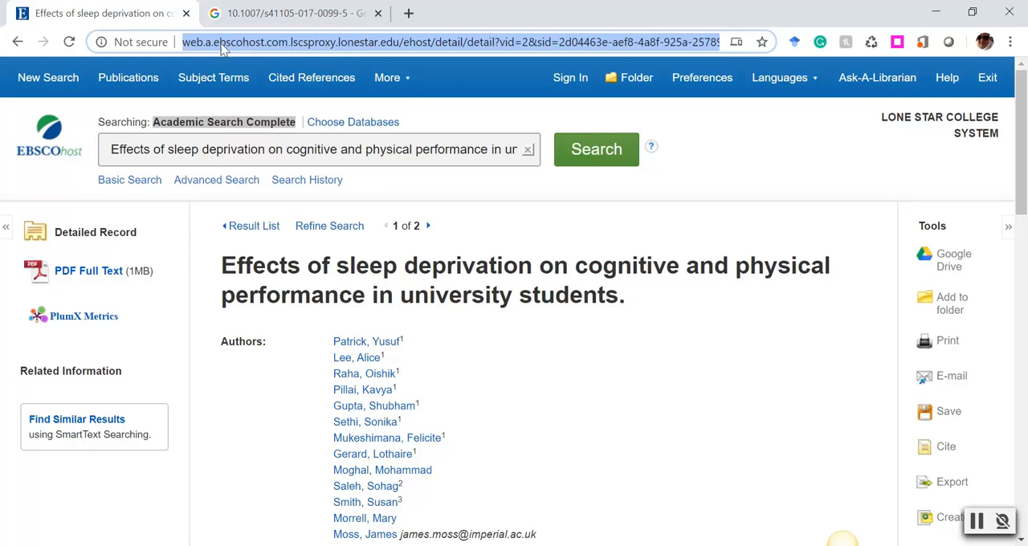
{"action": "mouse_move", "coordinate": [367, 243]}
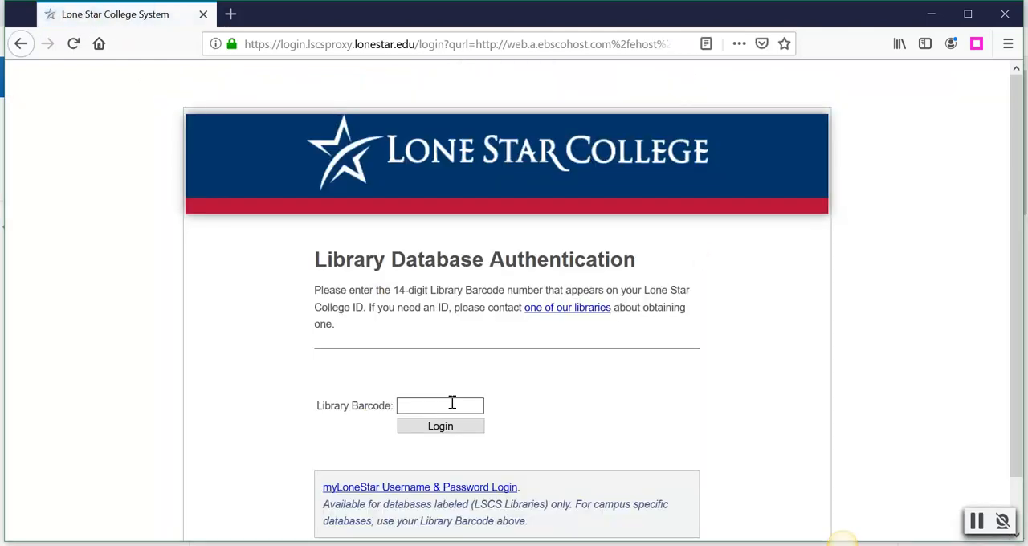
{"action": "left_click", "coordinate": [440, 426]}
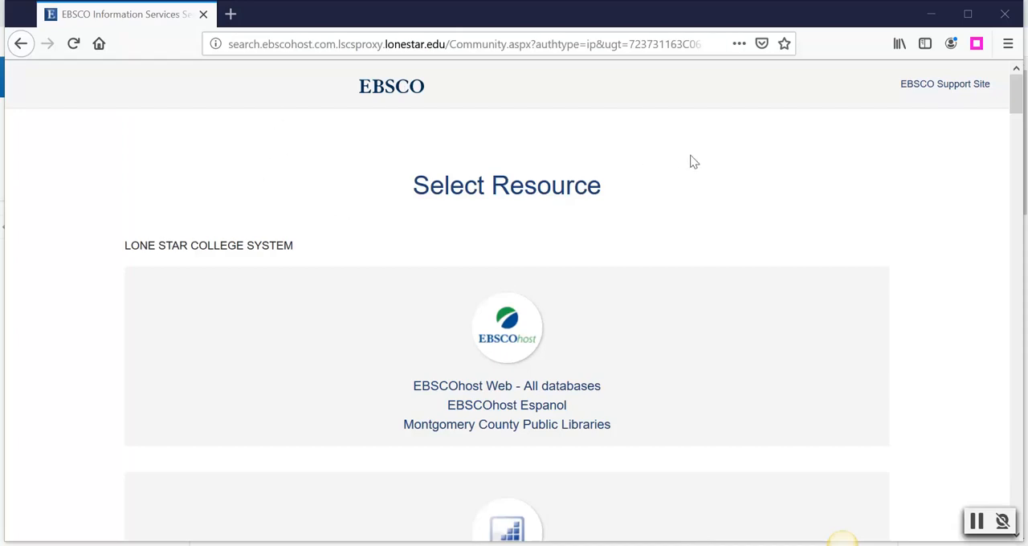
{"action": "scroll", "scroll_direction": "down", "scroll_amount": 3}
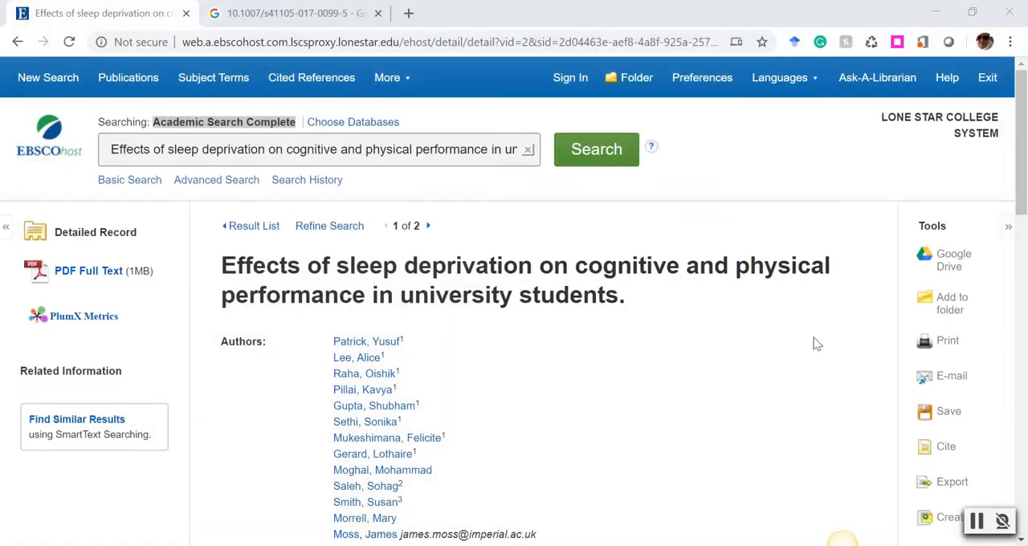
Show the EBSCOhost record's Permalink and select its full URL
{"action": "scroll", "scroll_direction": "down", "scroll_amount": 3}
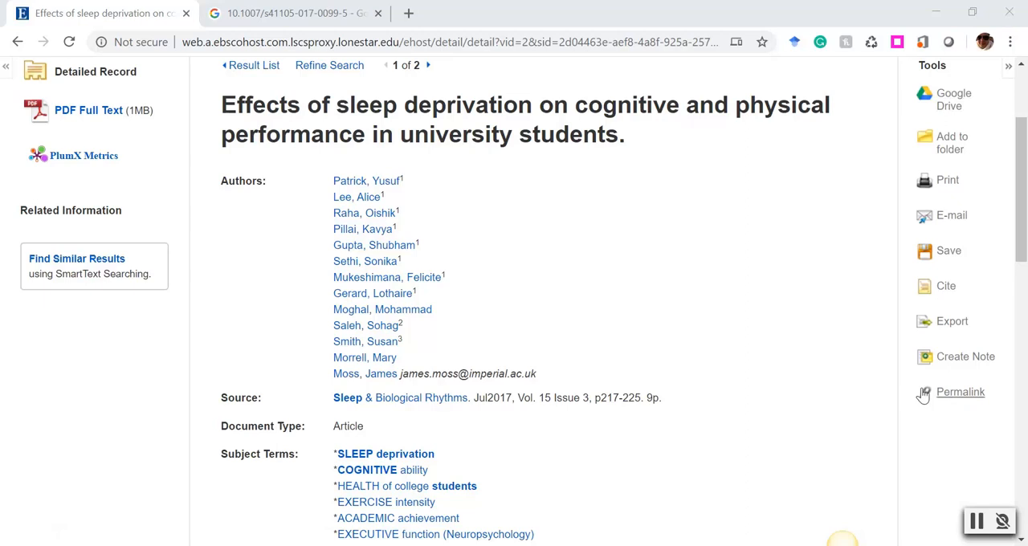
{"action": "mouse_move", "coordinate": [961, 392]}
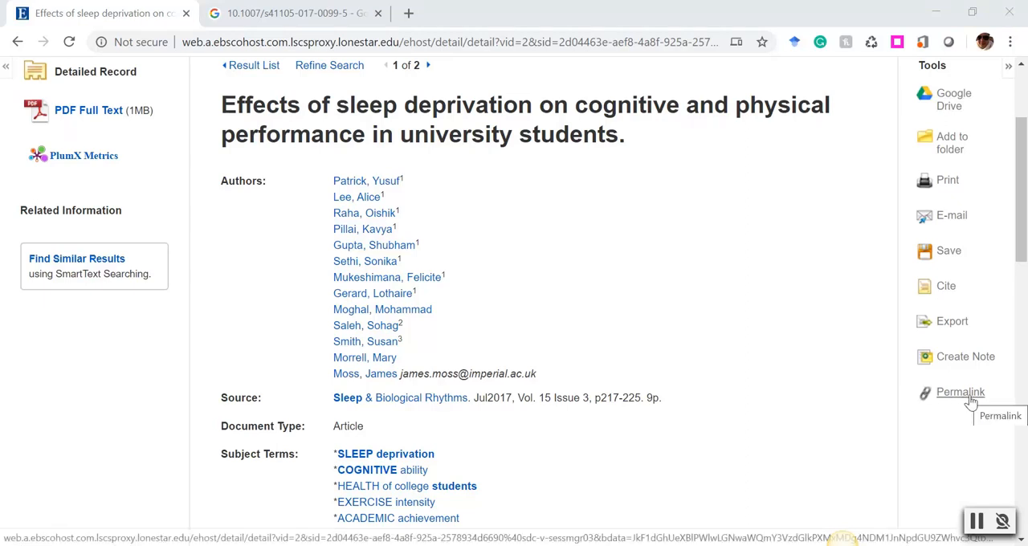
{"action": "left_click", "coordinate": [960, 392]}
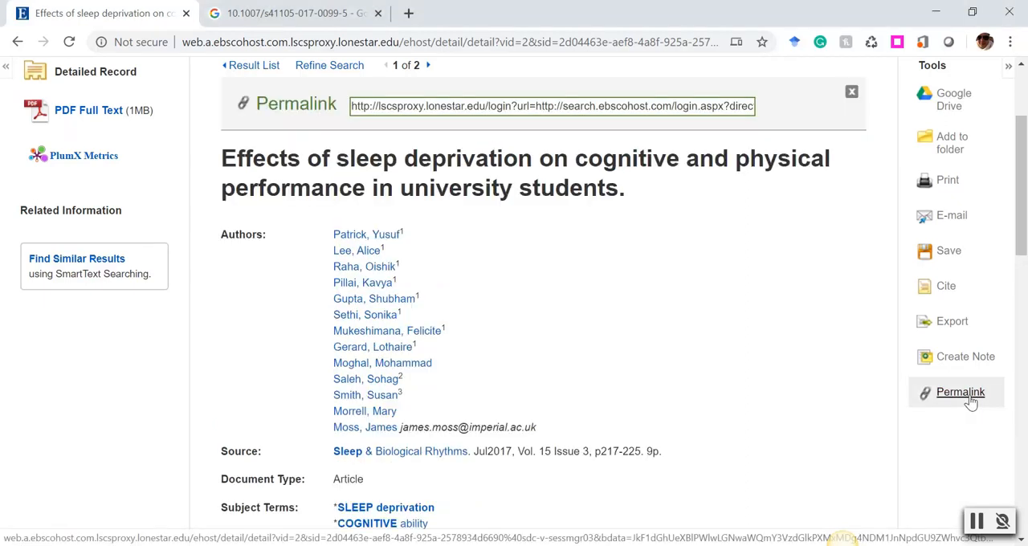
{"action": "left_click", "coordinate": [552, 105]}
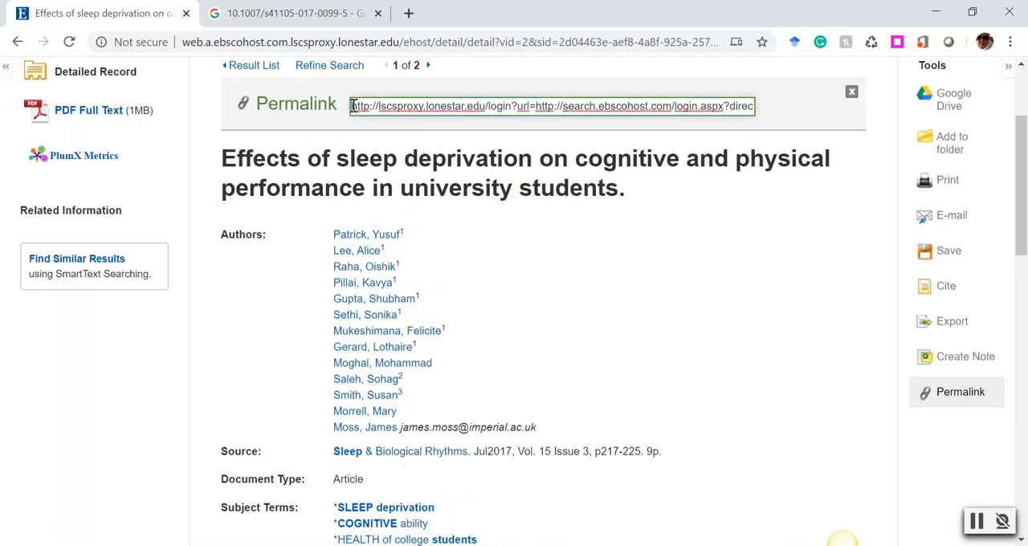
{"action": "triple_click", "coordinate": [552, 105]}
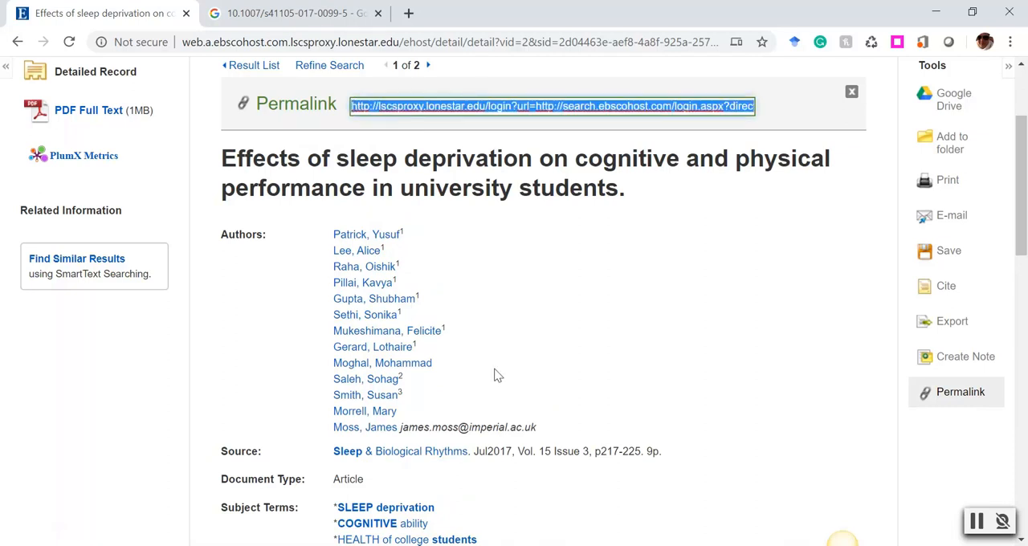
{"action": "mouse_move", "coordinate": [637, 367]}
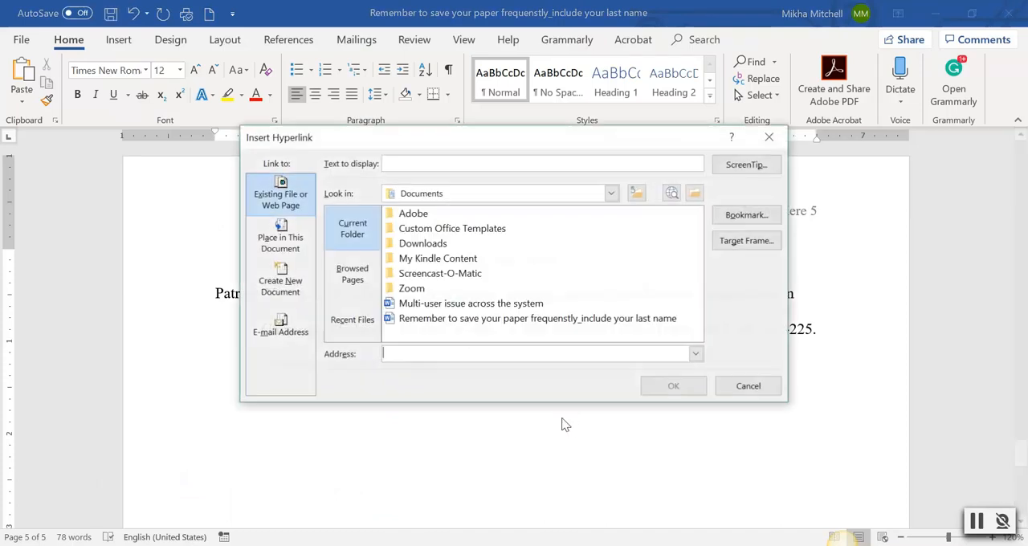
Paste the EBSCOhost permalink after 'Academic Search Complete,' and end it with a period
{"action": "left_click", "coordinate": [747, 385]}
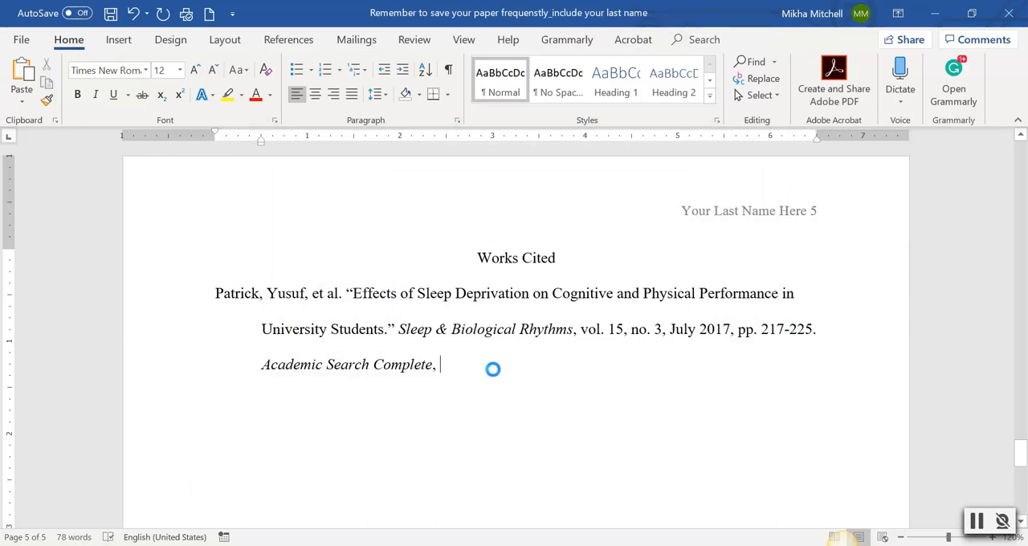
{"action": "type", "text": "http://lscsproxy.lonestar.edu/login?url=http://search.ebscohost.com/login.aspx?direct=true&AuthType=ip,cpid&custid=s1088435&db=a9h&AN=123837988&site=ehost-live"}
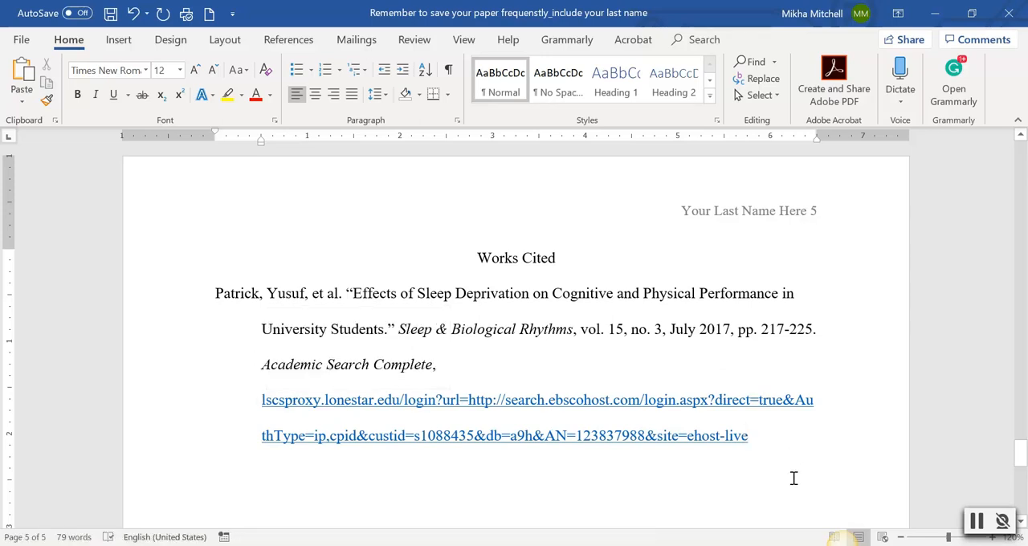
{"action": "type", "text": "."}
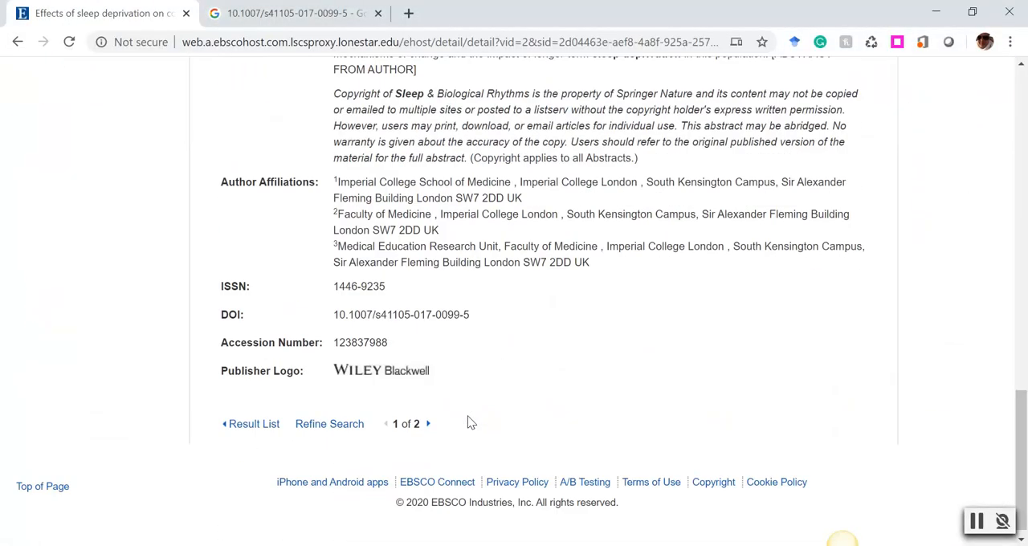
Select the article's DOI in EBSCOhost and return to the Word document
{"action": "double_click", "coordinate": [400, 314]}
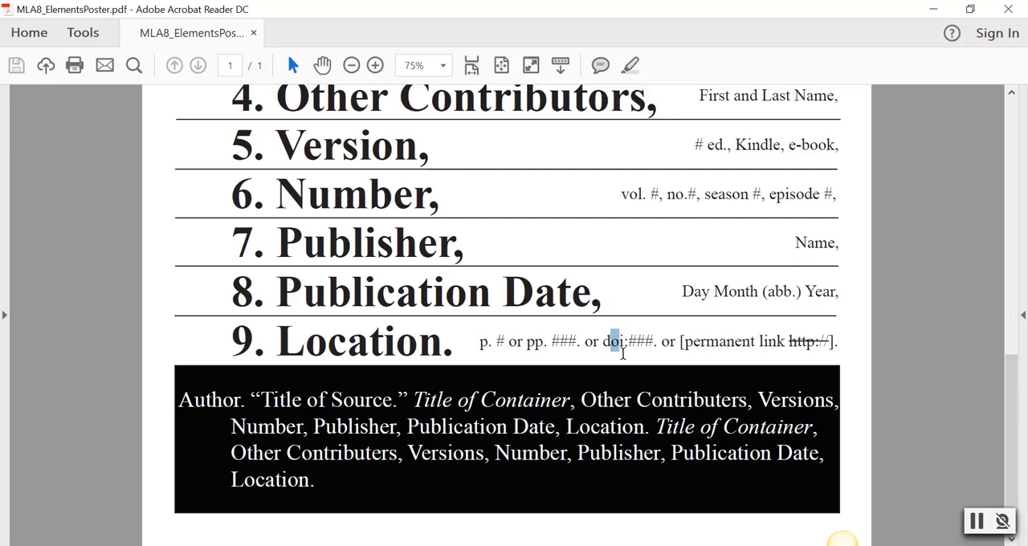
{"action": "mouse_move", "coordinate": [630, 342]}
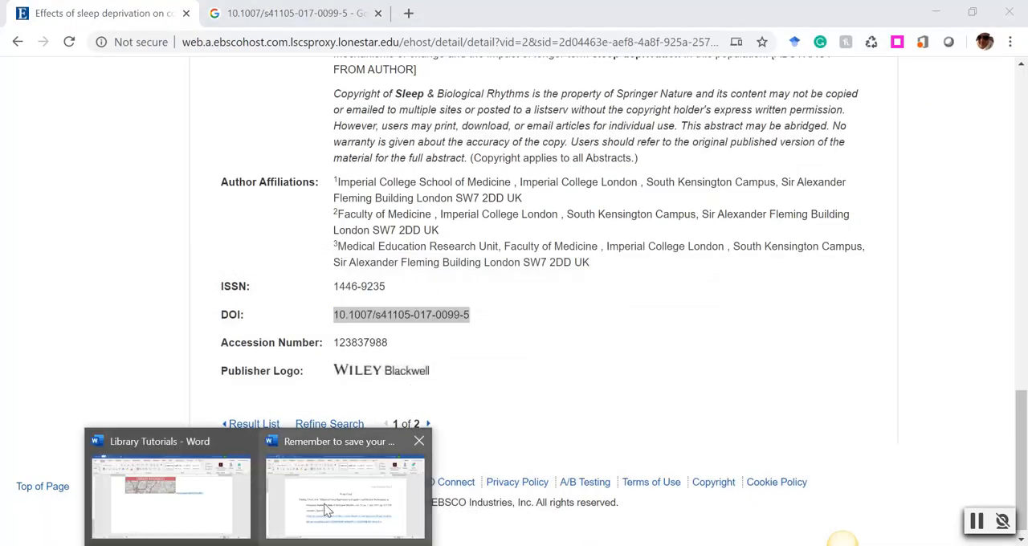
{"action": "left_click", "coordinate": [344, 498]}
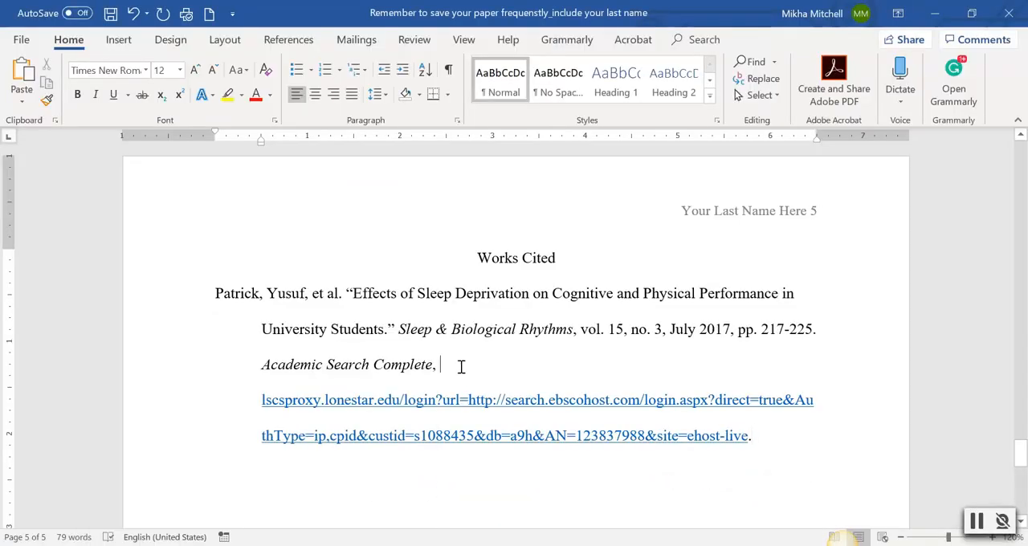
{"action": "type", "text": "doi:"}
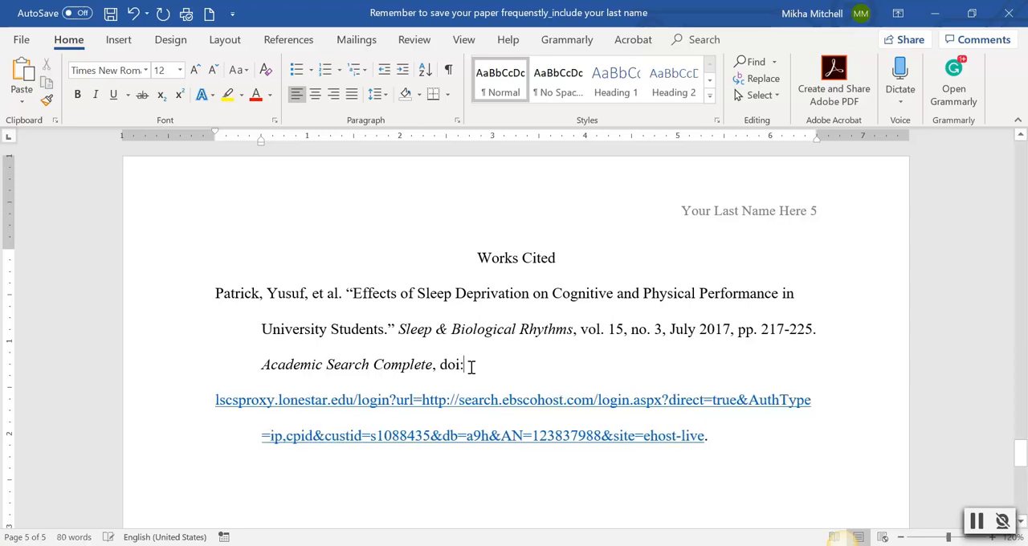
{"action": "type", "text": "10.1007/s41105-017-0099-5"}
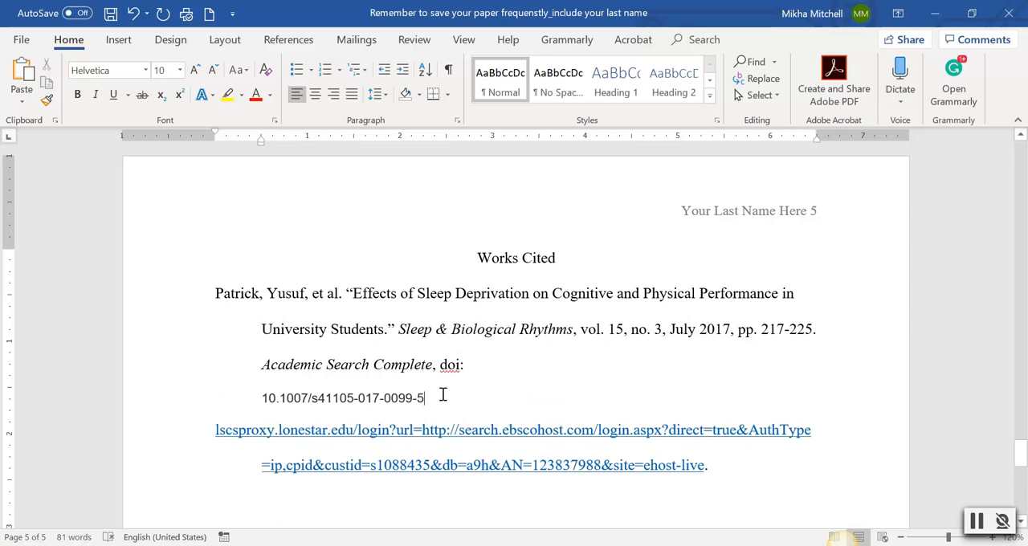
{"action": "type", "text": "."}
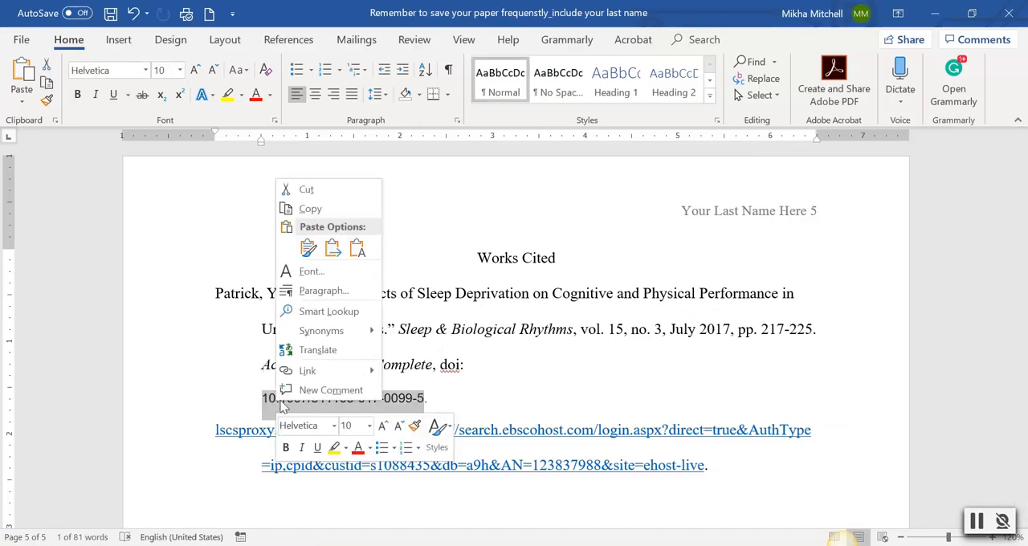
{"action": "left_click", "coordinate": [308, 370]}
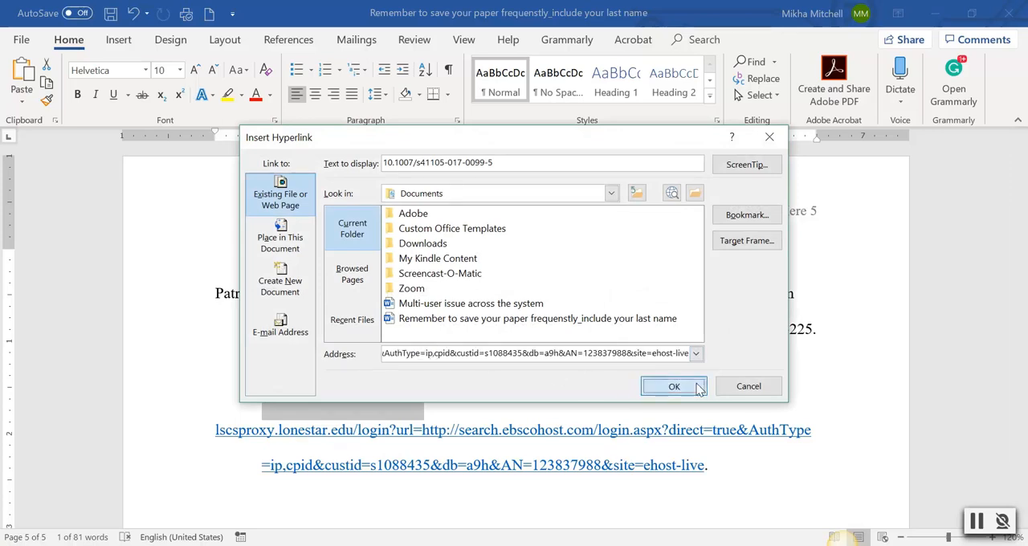
{"action": "left_click", "coordinate": [674, 386]}
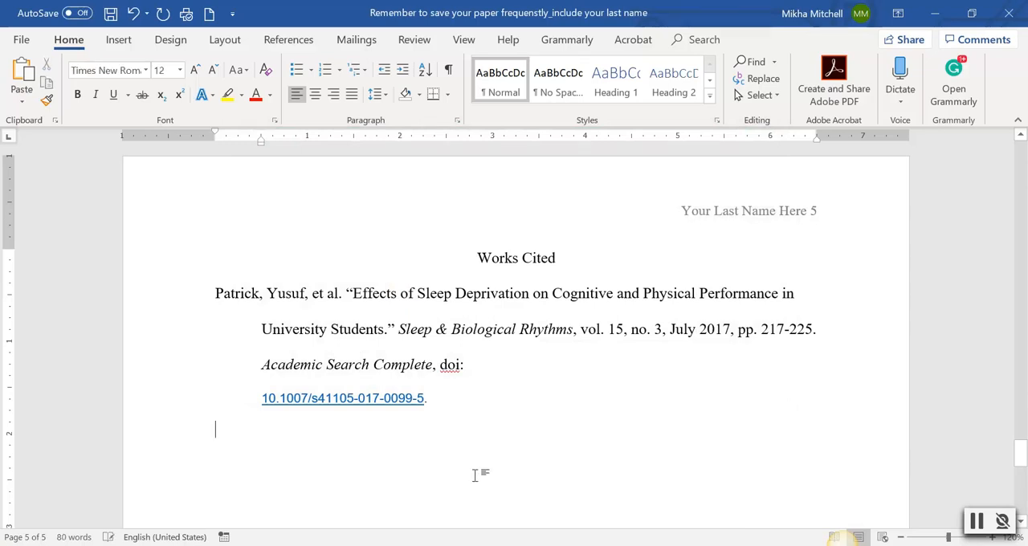
{"action": "mouse_move", "coordinate": [481, 406]}
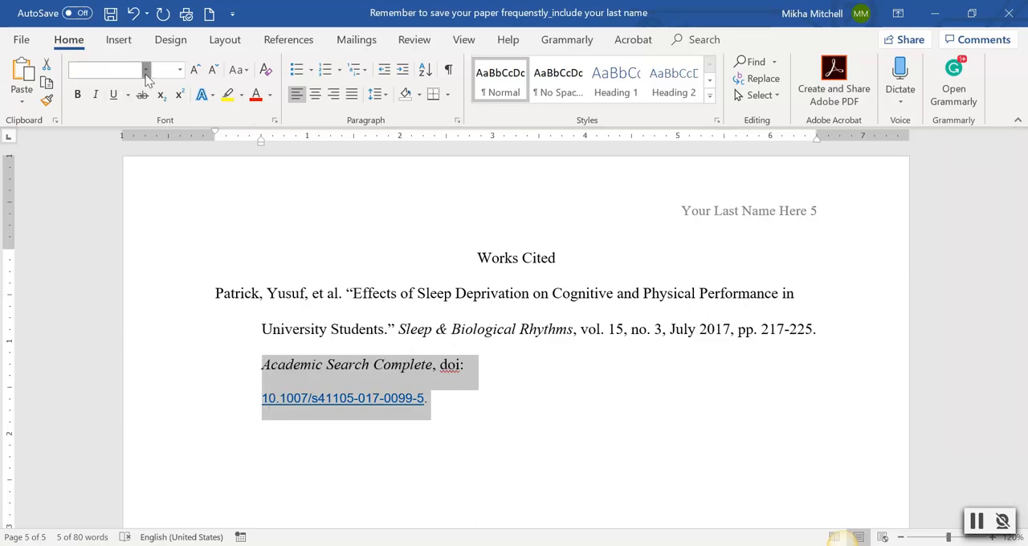
Set the database and DOI line to 12 pt and remove the space after 'doi:'
{"action": "left_click", "coordinate": [169, 70]}
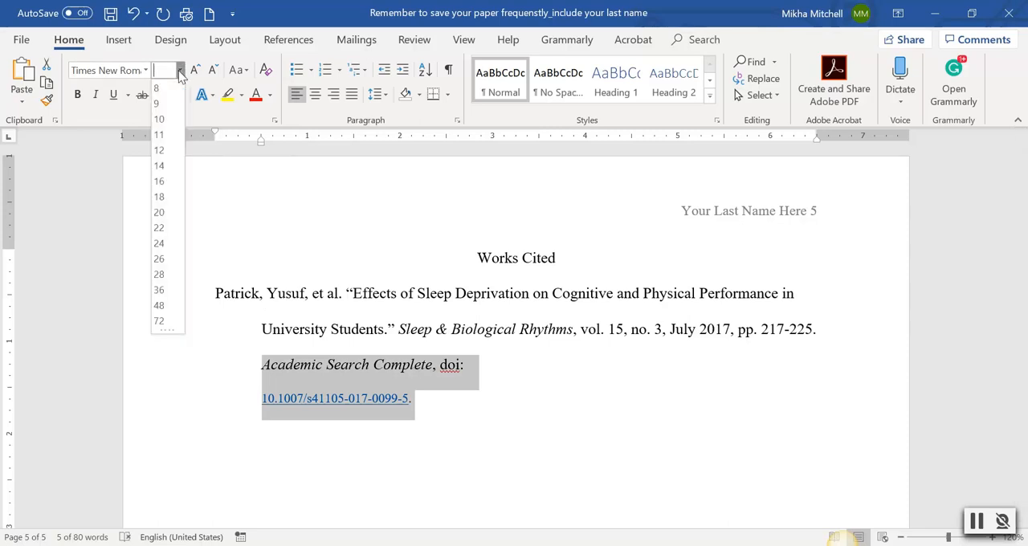
{"action": "left_click", "coordinate": [159, 150]}
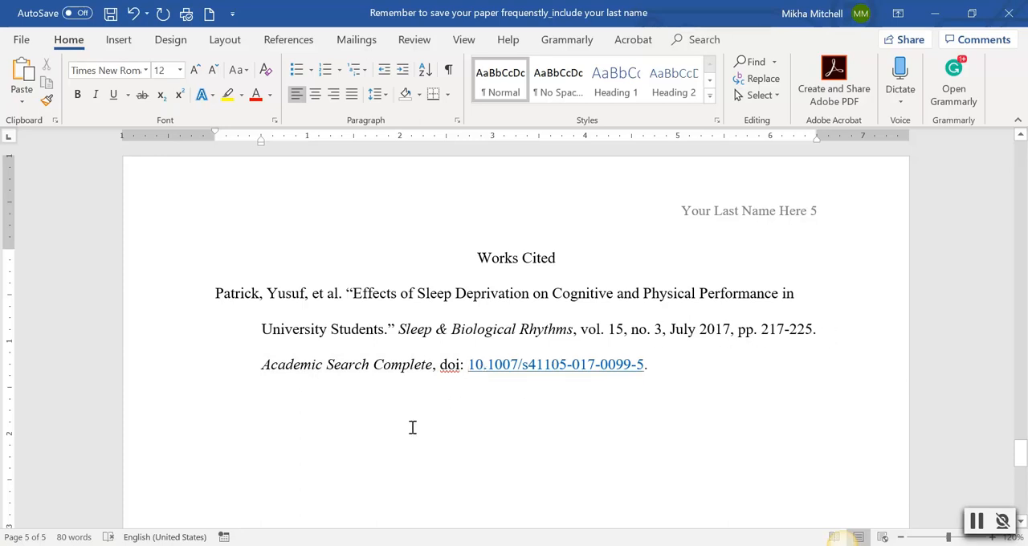
{"action": "left_click", "coordinate": [651, 363]}
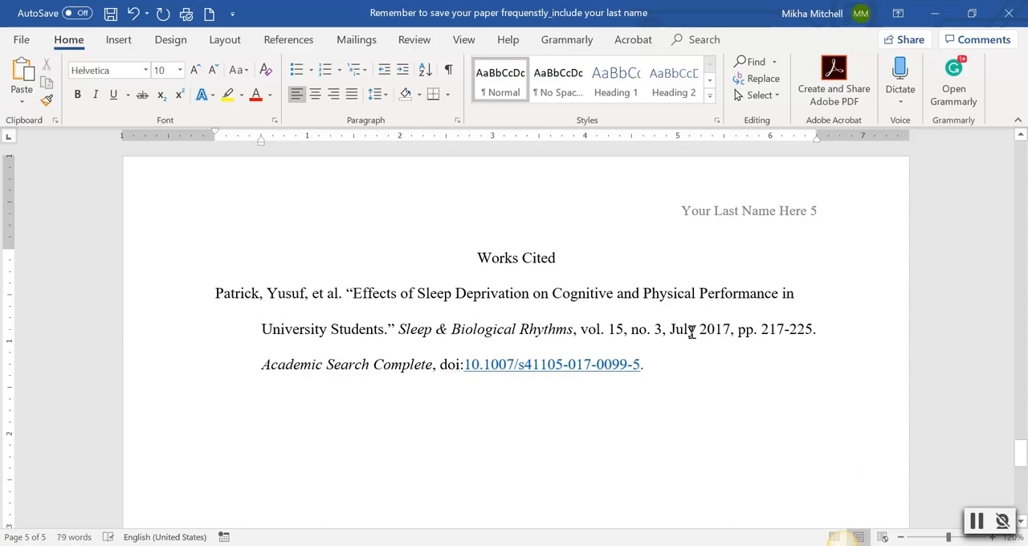
{"action": "mouse_move", "coordinate": [833, 369]}
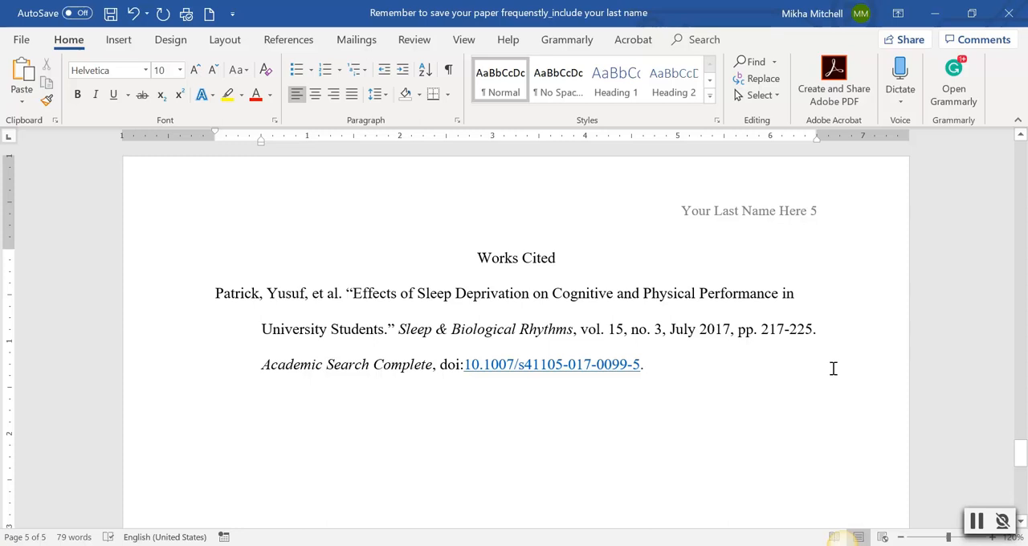